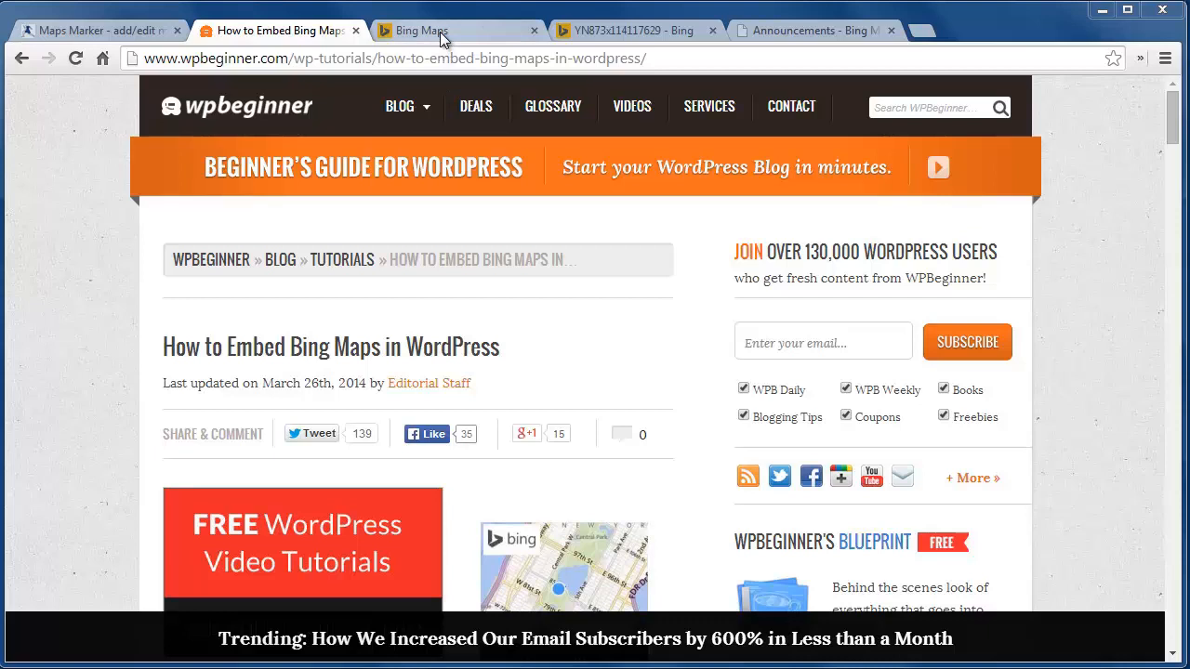
Switch to the Bing Maps tab showing the Disney World Magic Kingdom map.
left_click(421, 30)
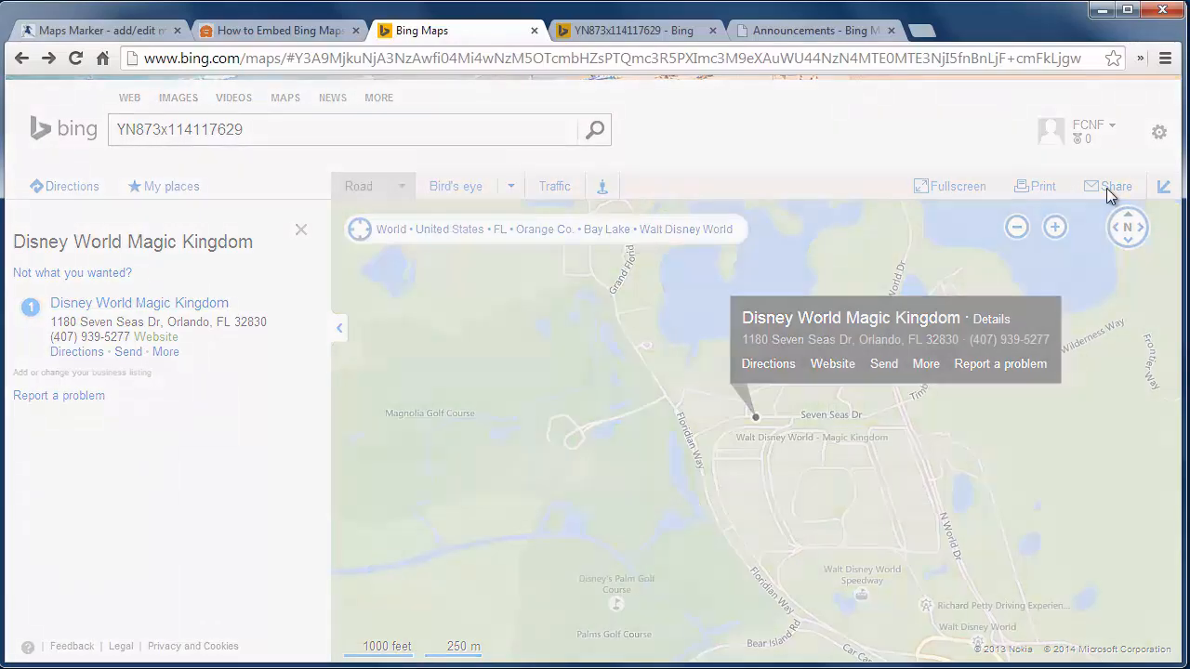
Generate small 325×280 embed code for the Magic Kingdom map from Share options.
left_click(1115, 186)
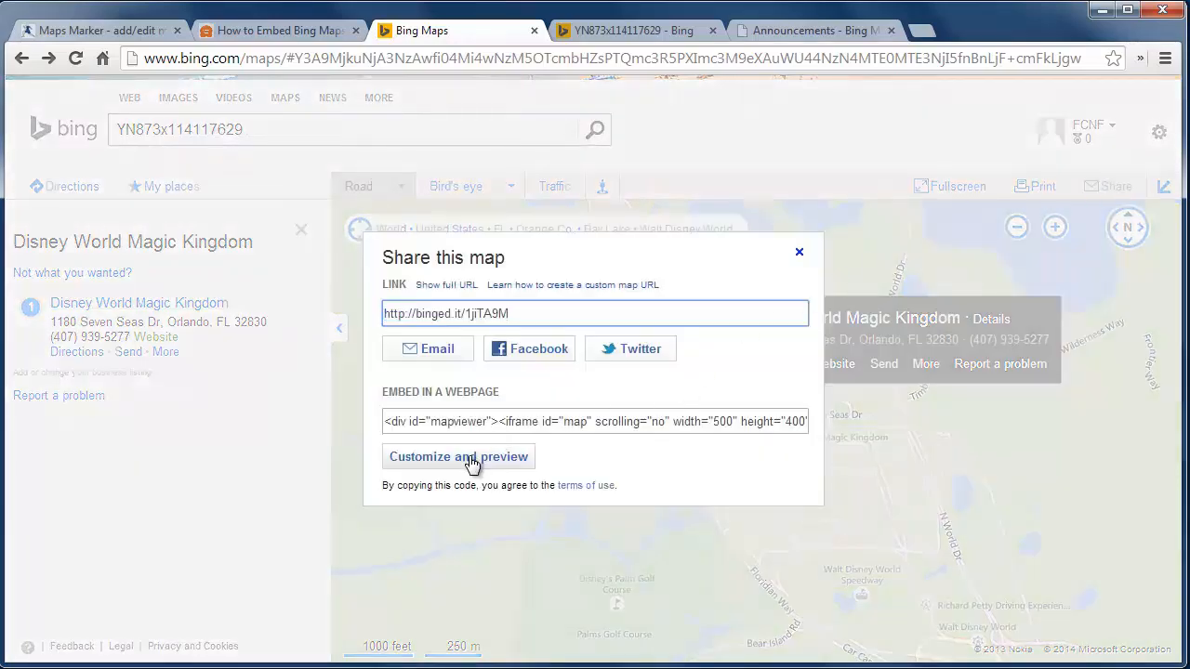
left_click(457, 457)
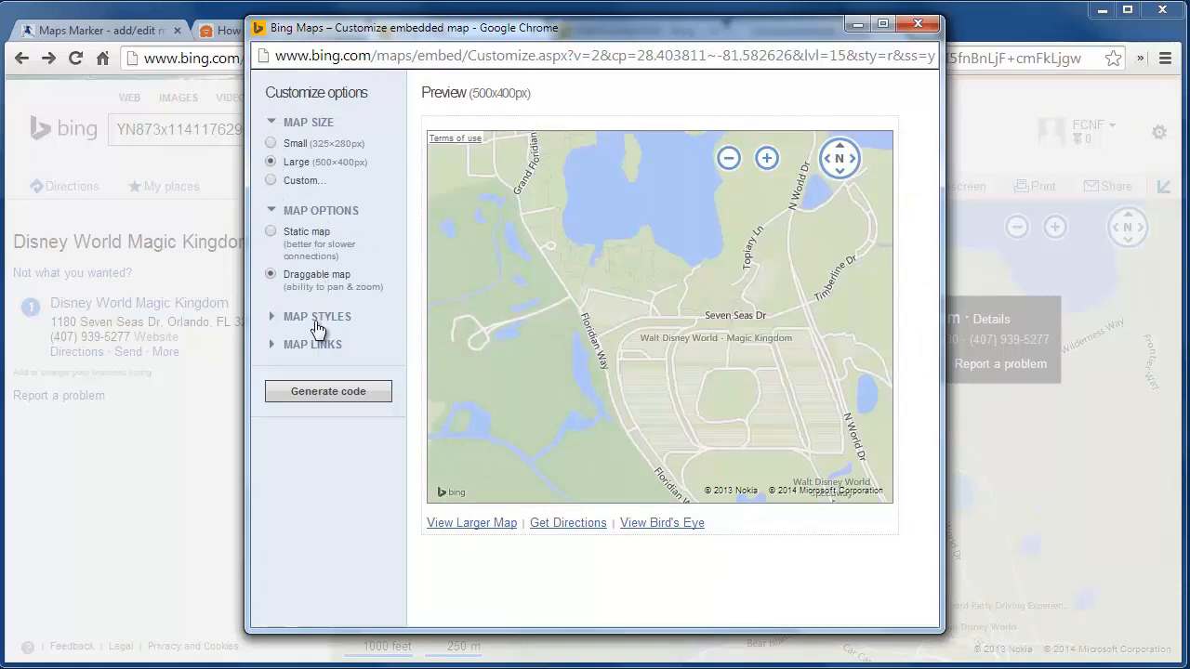
left_click(327, 391)
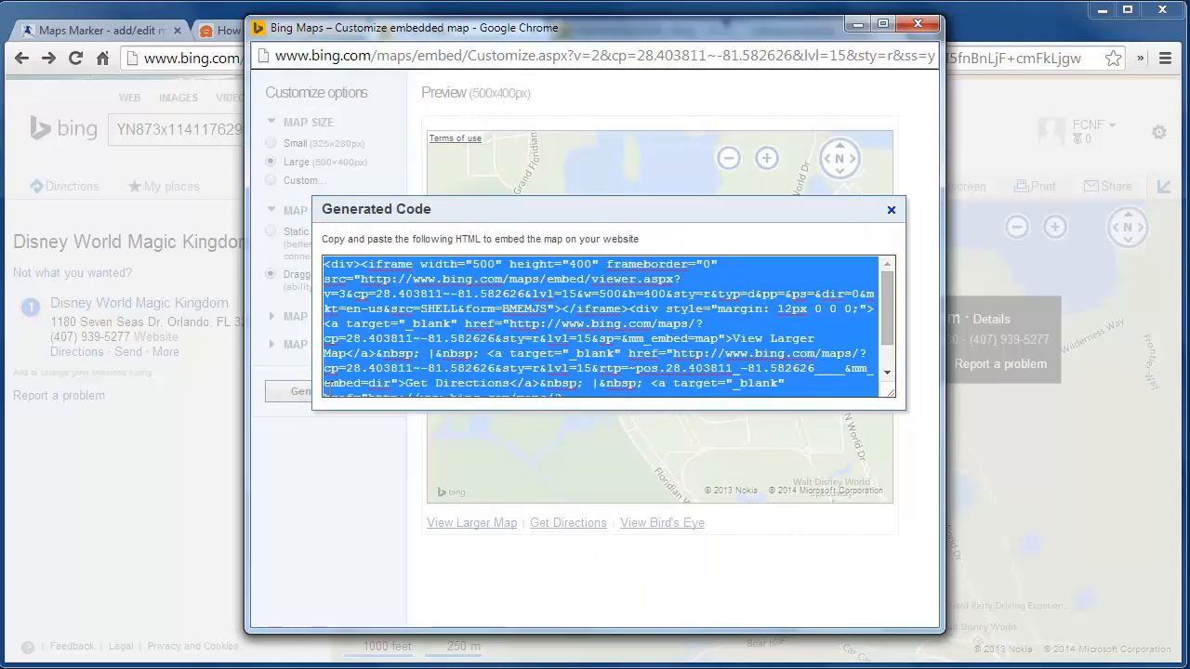
left_click(272, 143)
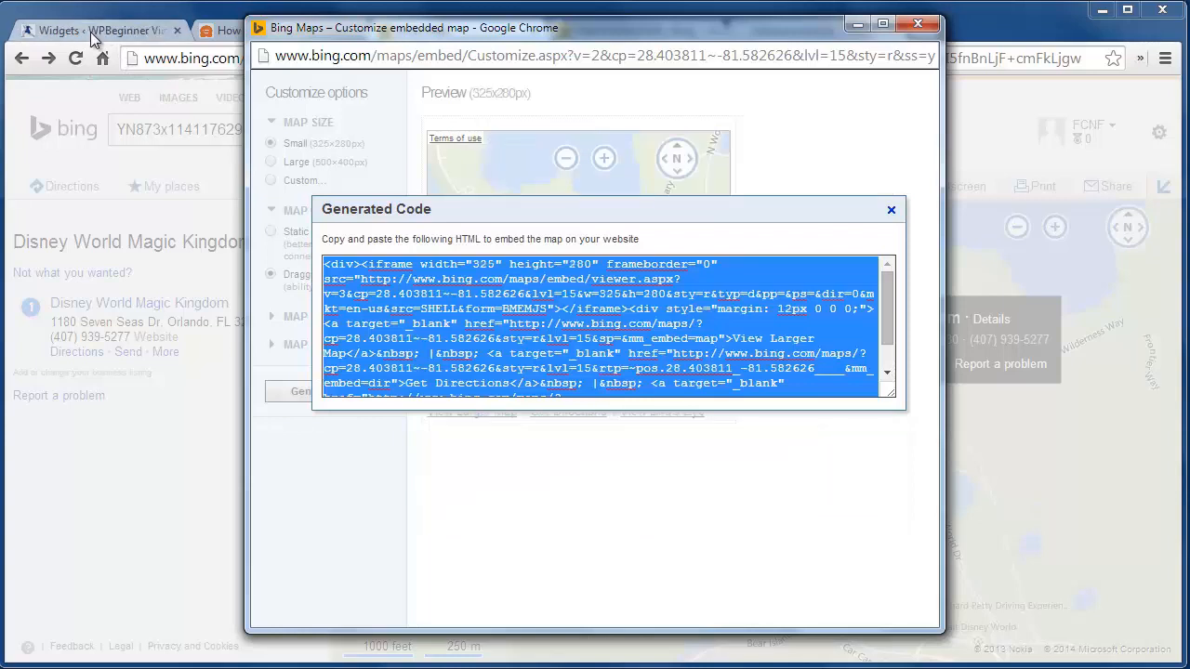
On the Widgets page, expand the footer Text widget and select its content.
left_click(98, 31)
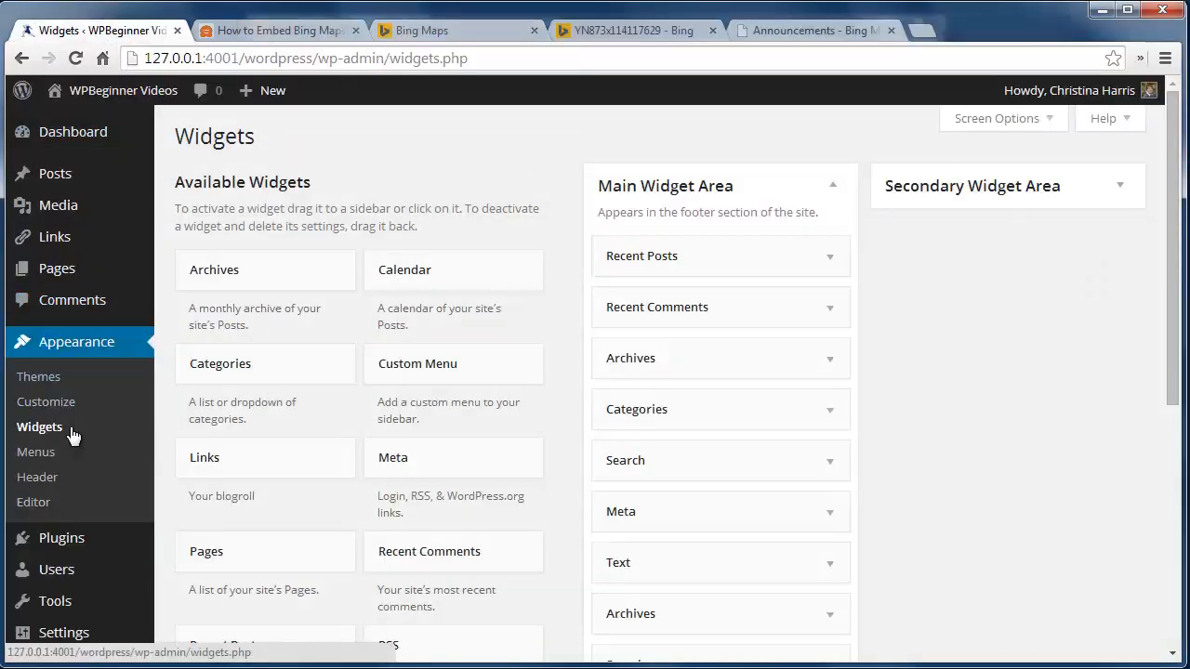
scroll("down", 3)
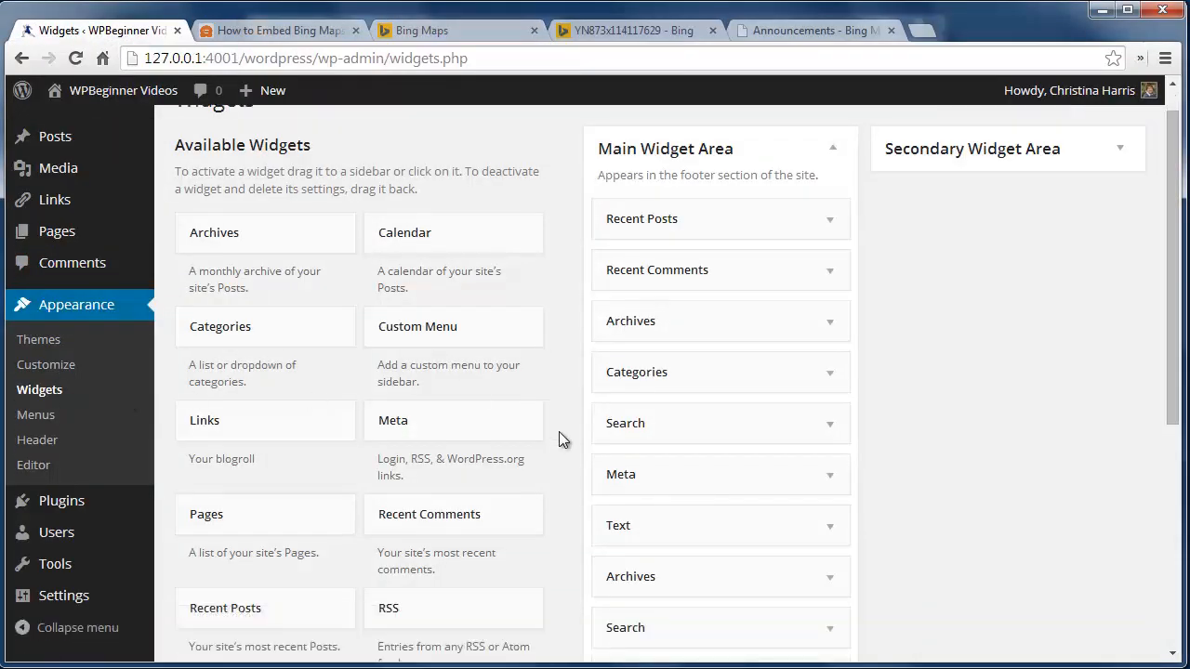
left_click(720, 525)
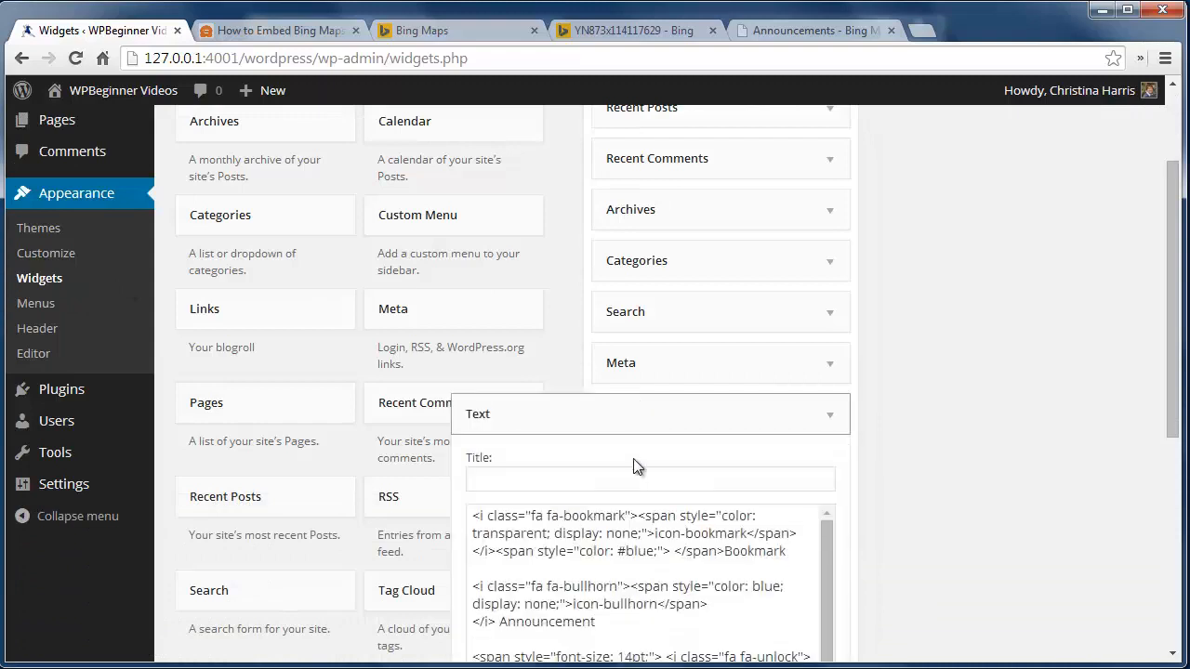
triple_click(632, 576)
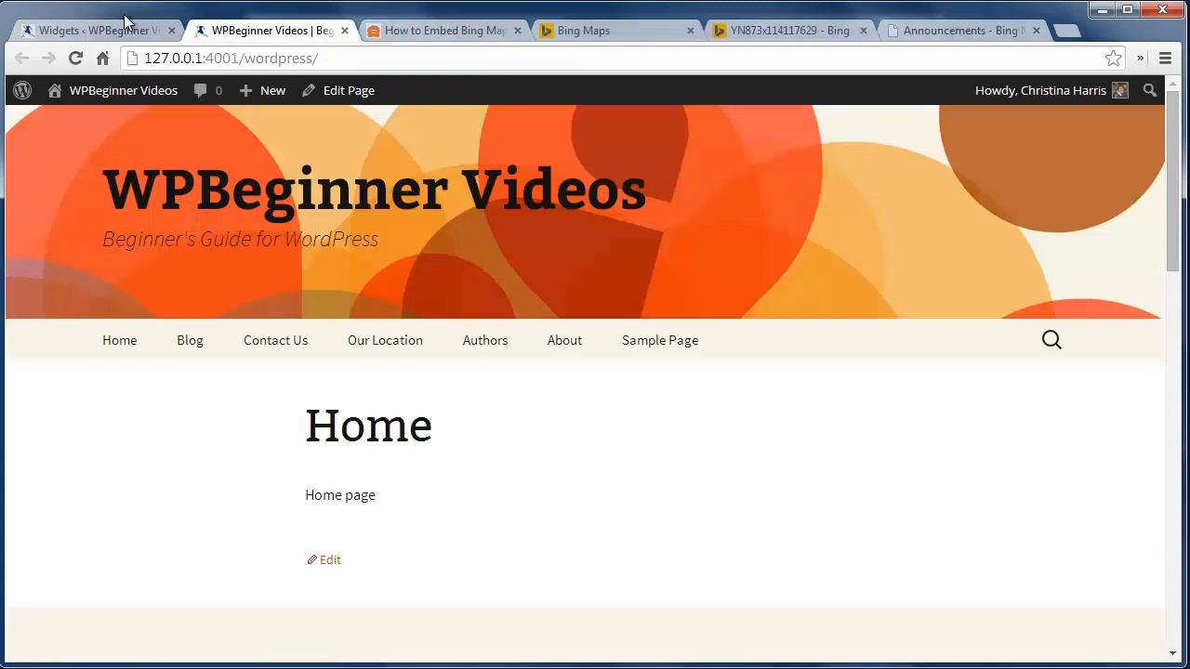
Check the embedded Bing map in the site footer, then return to Widgets admin.
scroll("down", 3)
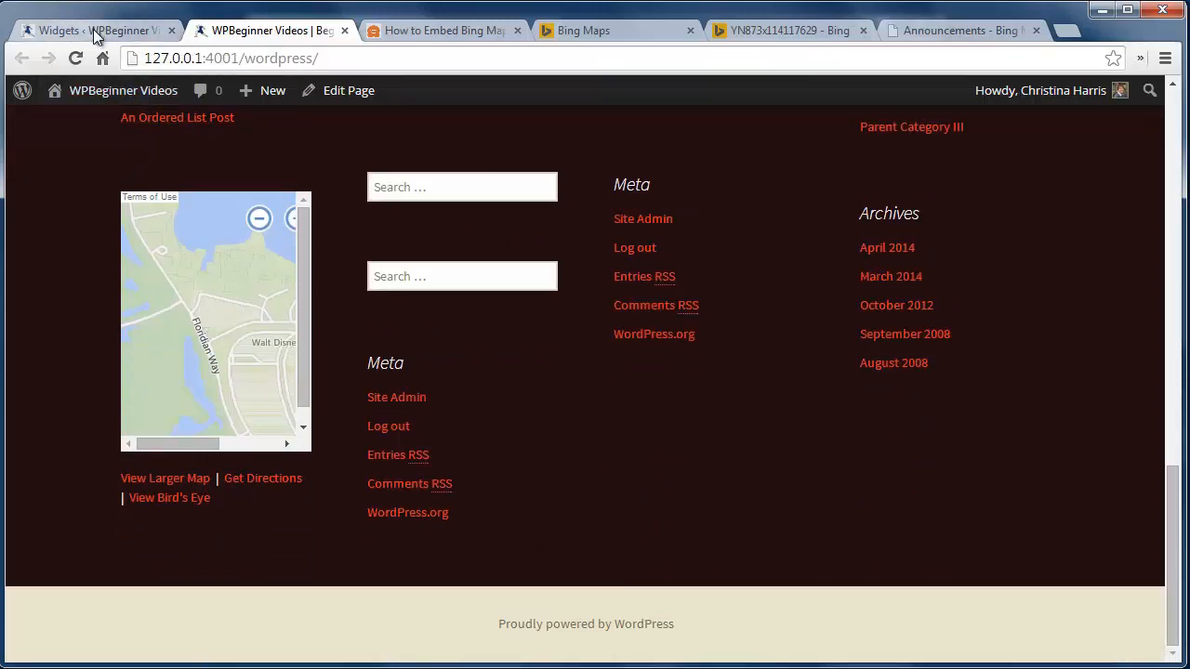
left_click(93, 30)
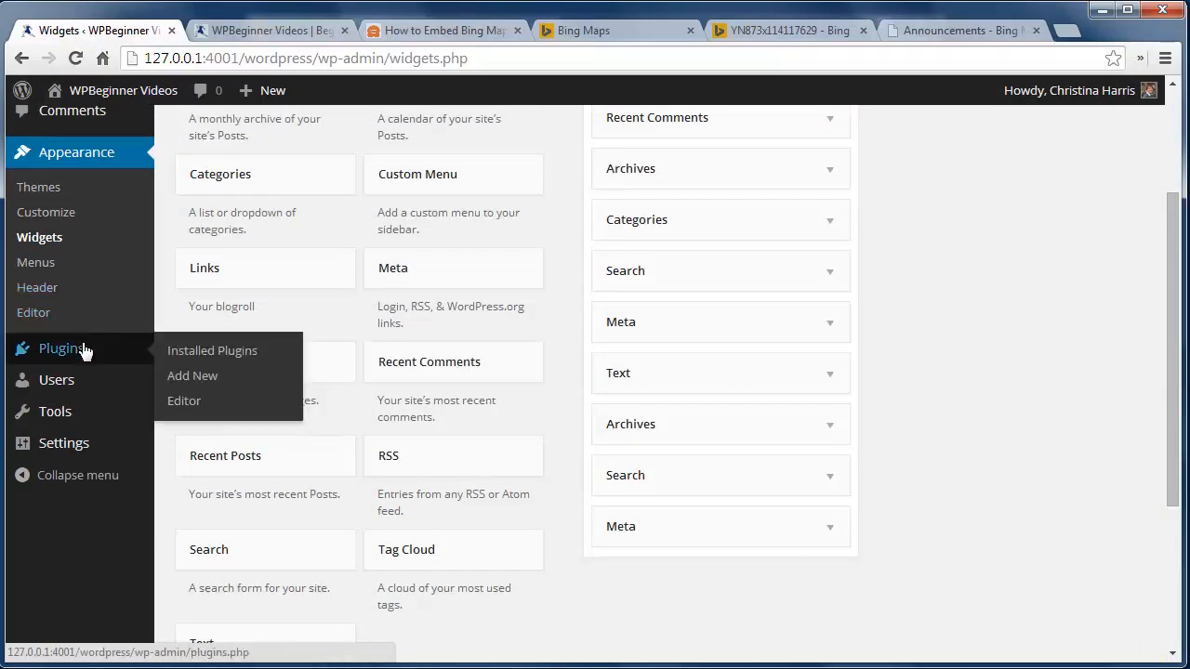
Activate the Leaflet Maps Marker plugin from the installed plugins list.
left_click(212, 350)
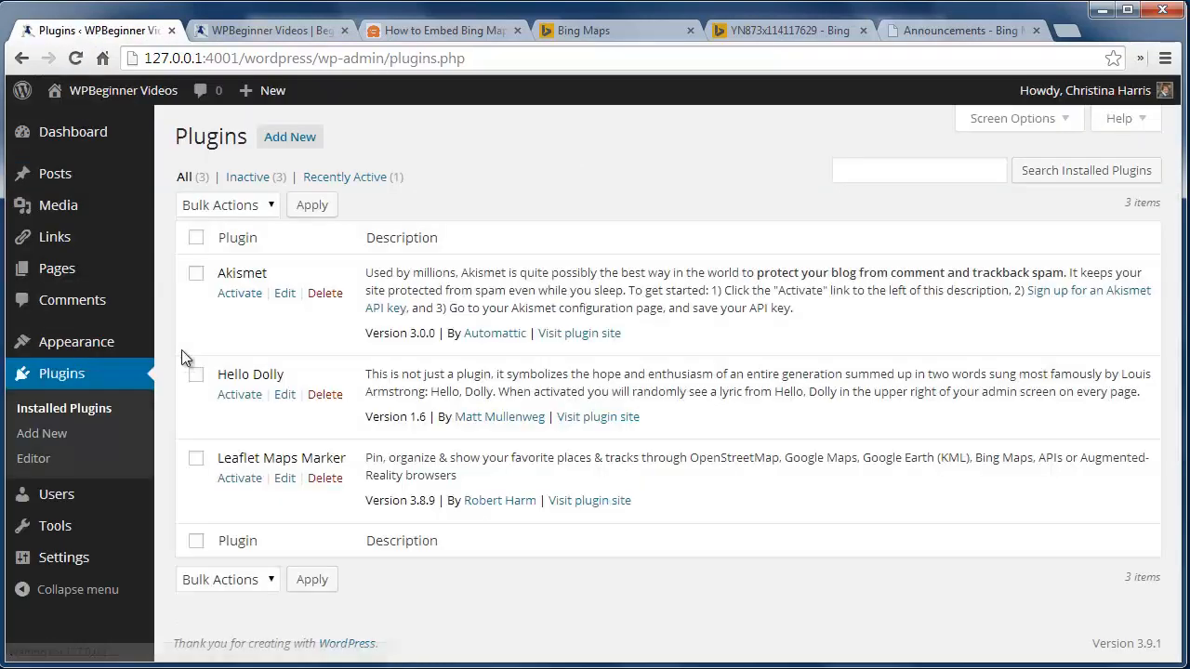
left_click(239, 478)
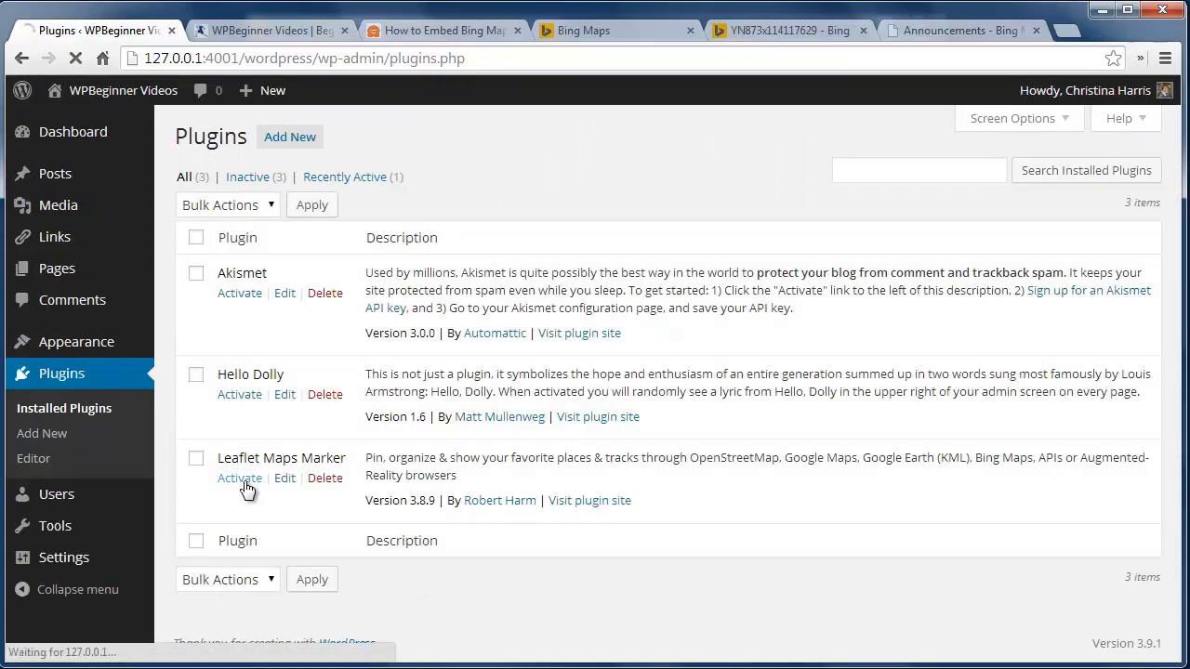
left_click(240, 478)
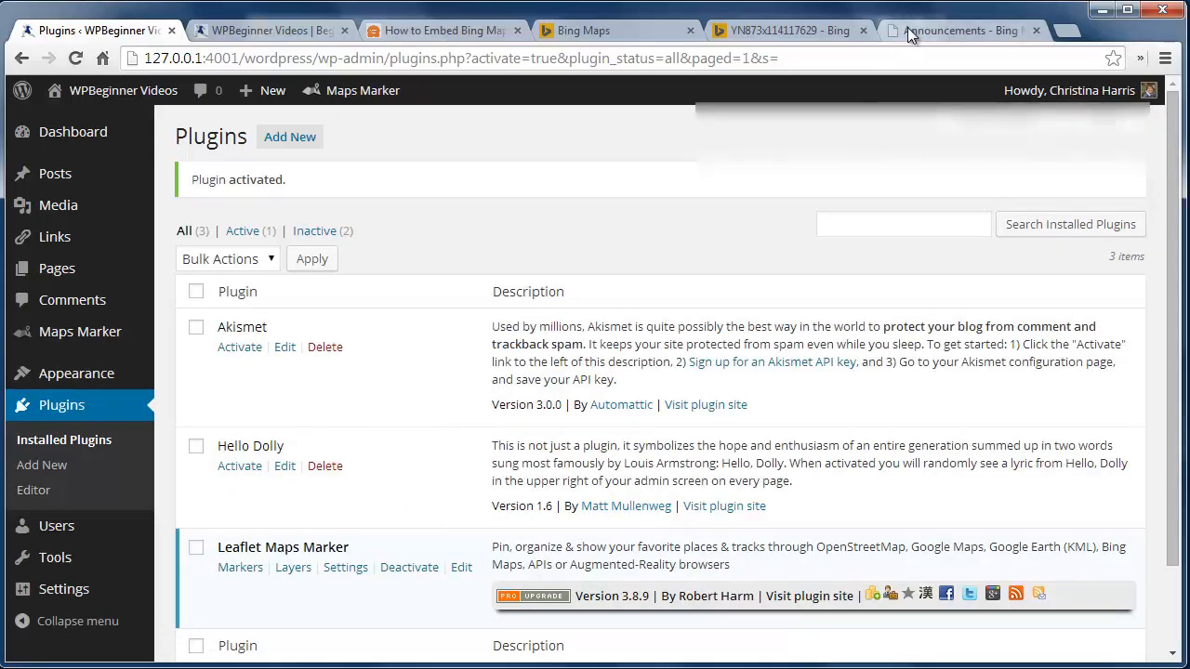
Open the Create or view keys page in Bing Maps Account Center.
left_click(962, 31)
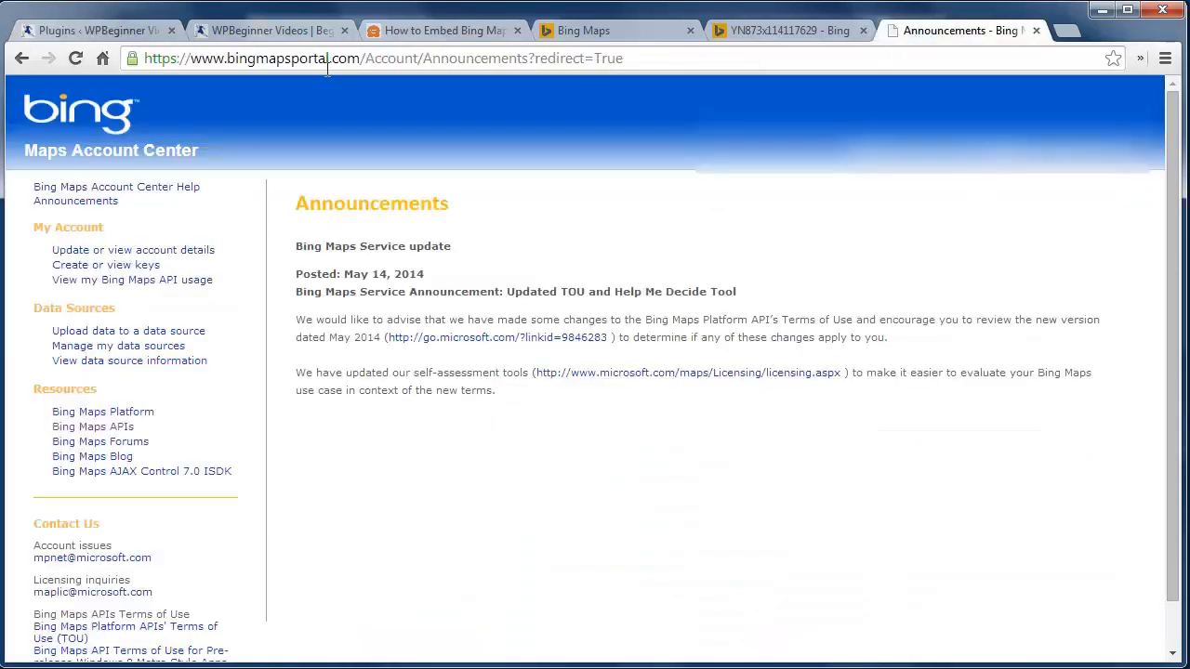
mouse_move(185, 256)
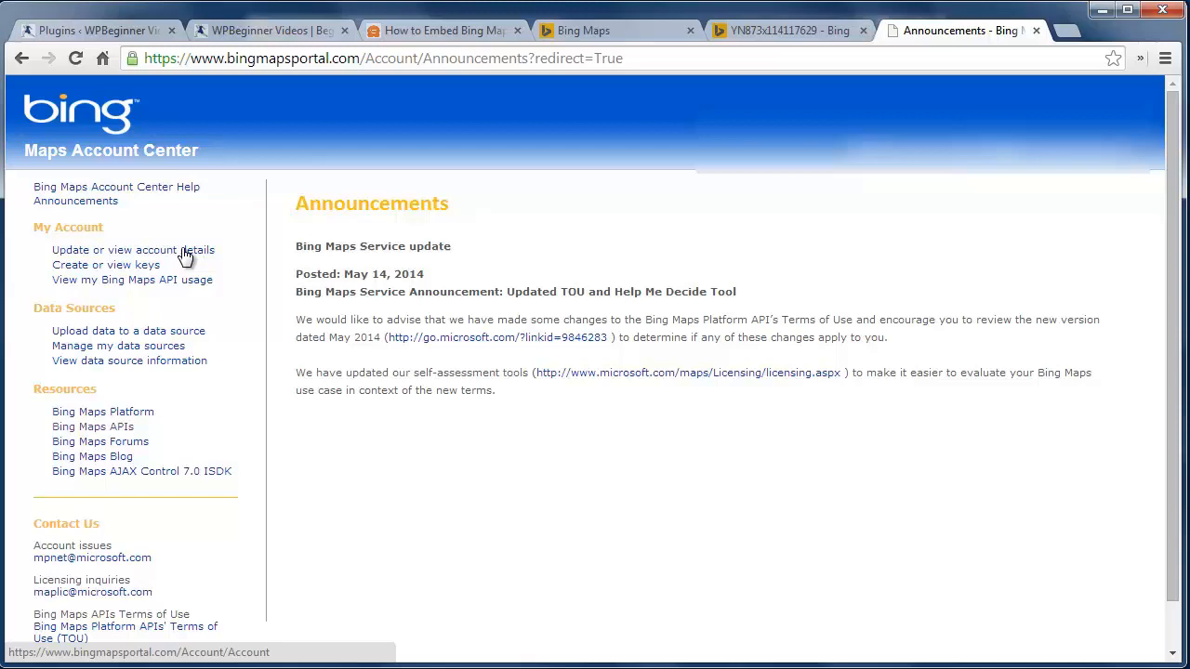
left_click(105, 265)
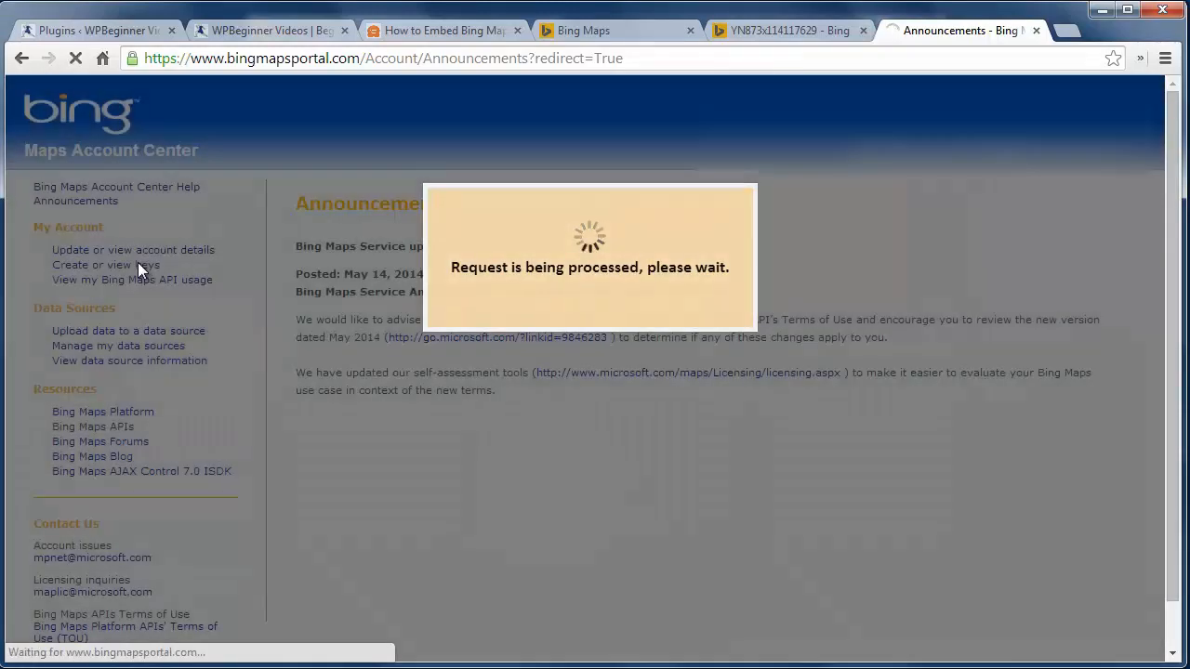
left_click(101, 265)
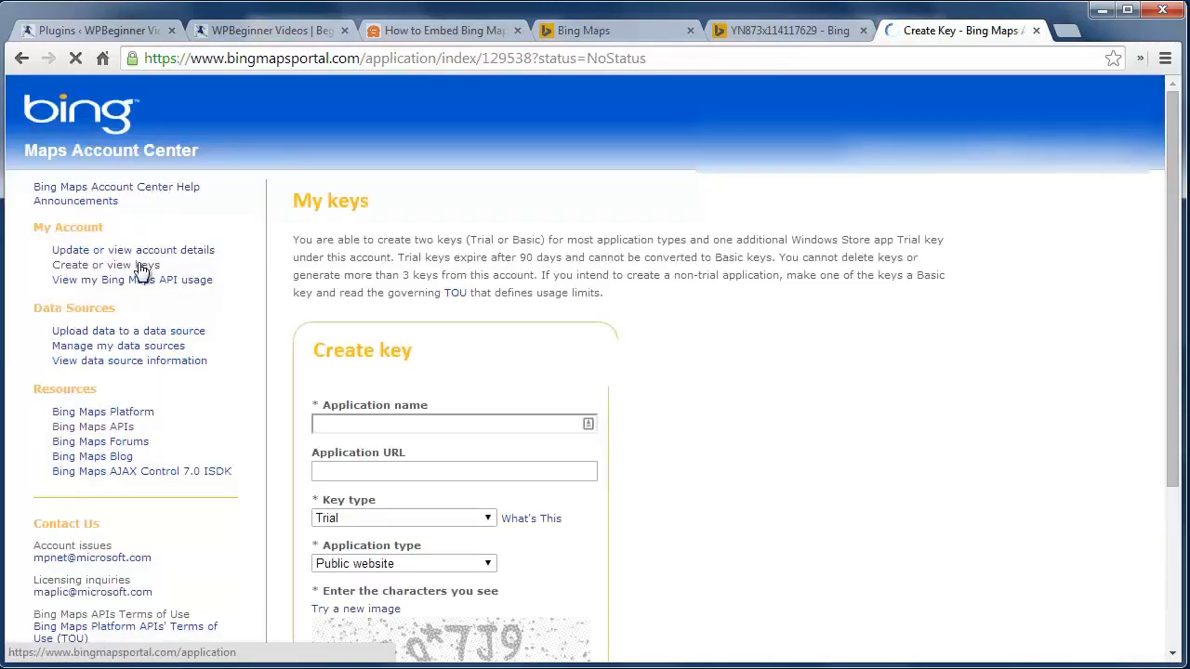
Fill in the new key form with key type Basic and application type Public website.
left_click(453, 424)
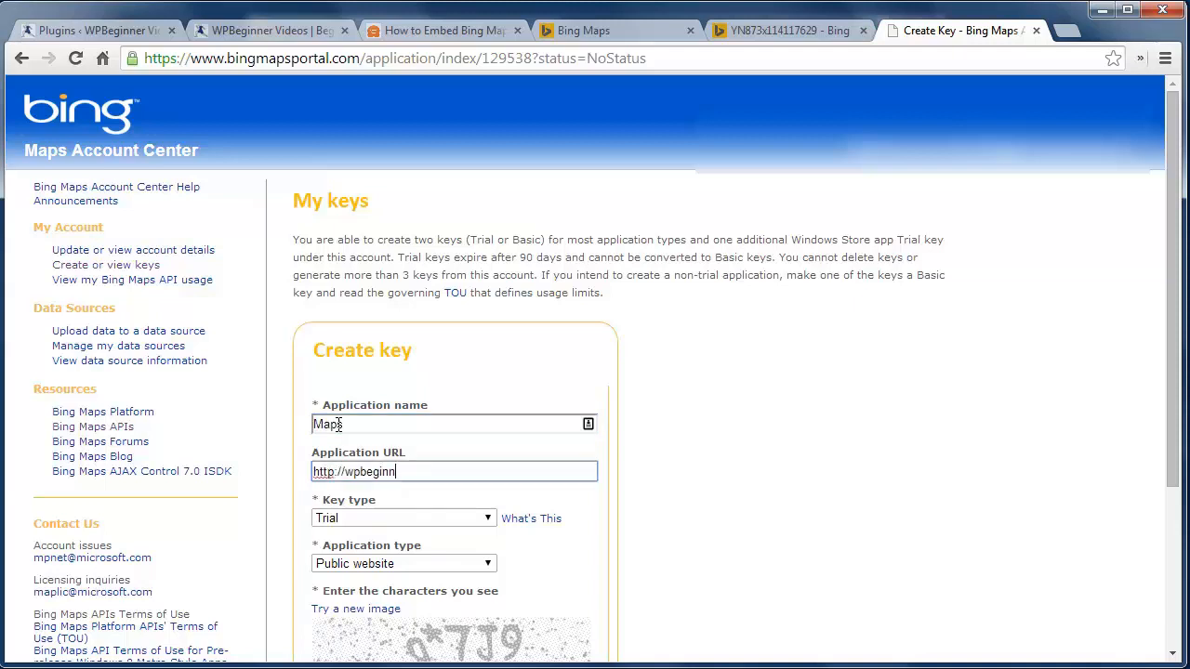
left_click(486, 518)
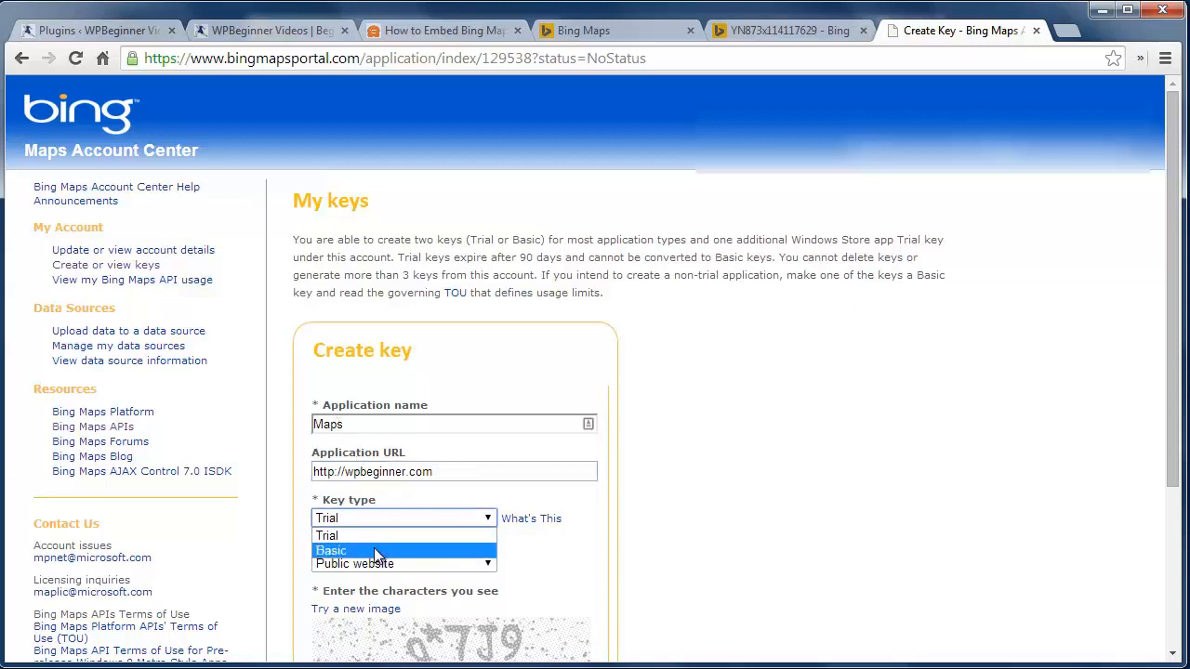
left_click(331, 550)
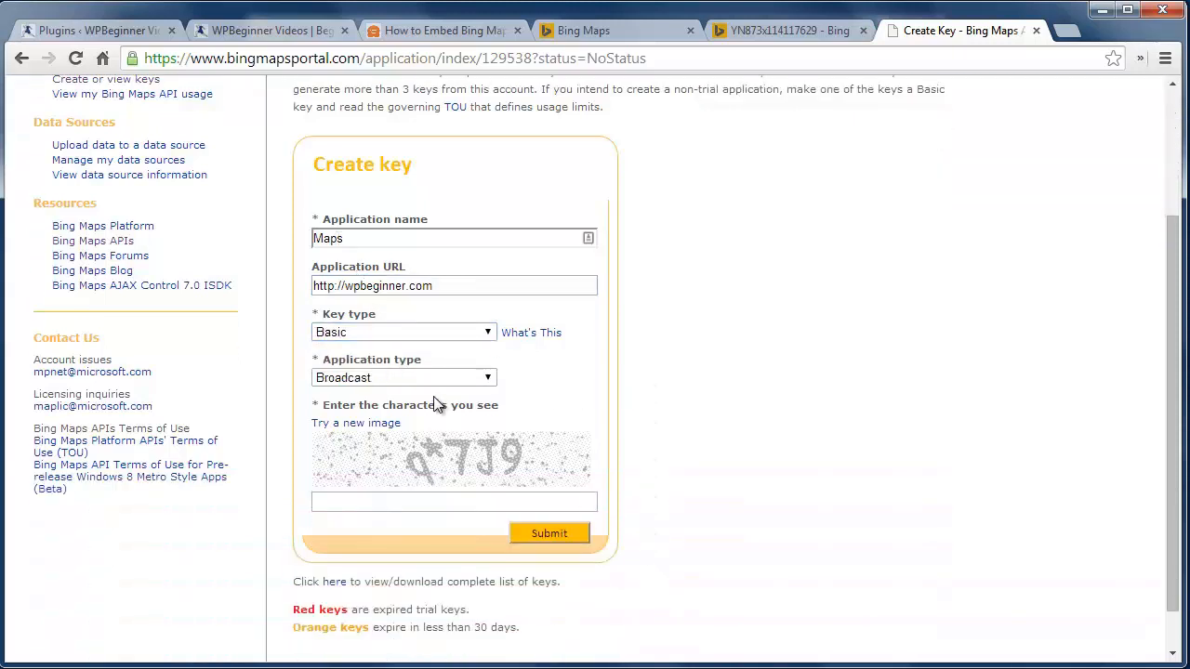
left_click(403, 378)
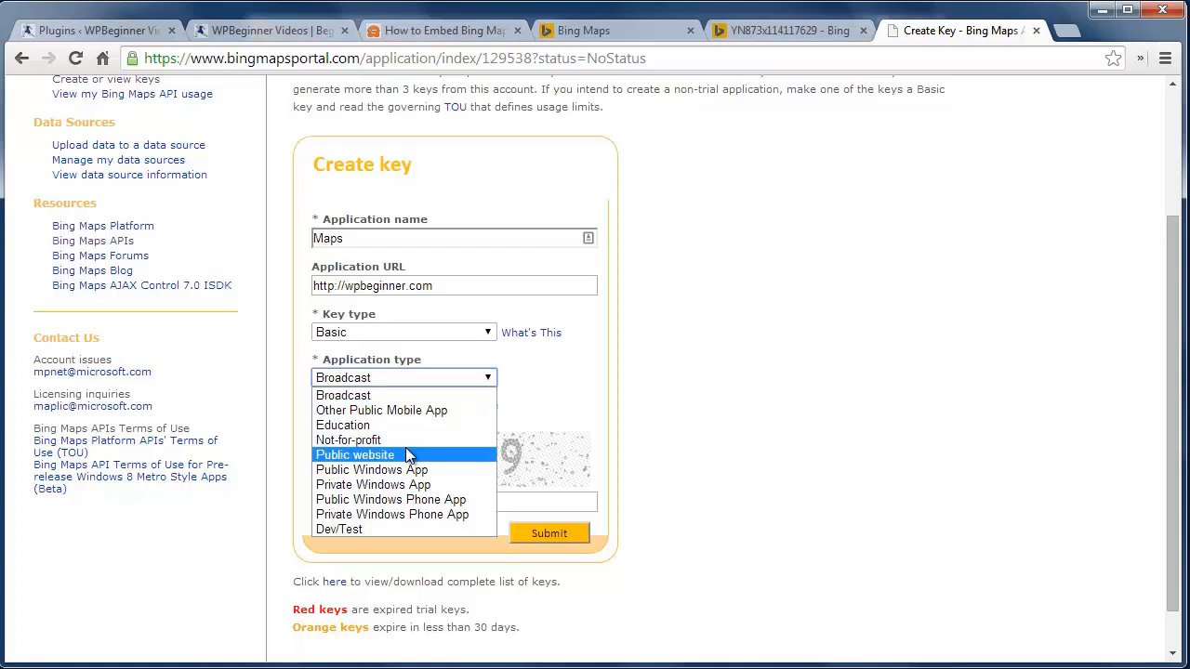
left_click(355, 455)
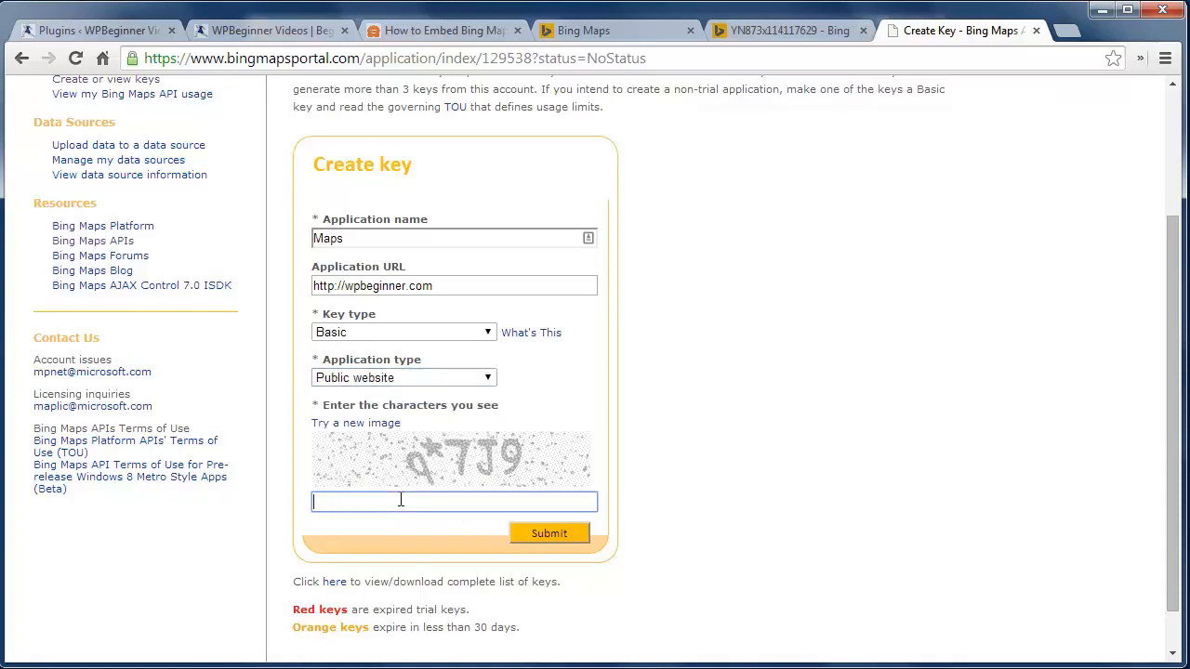
Enter the CAPTCHA characters and submit the key request.
type("q*")
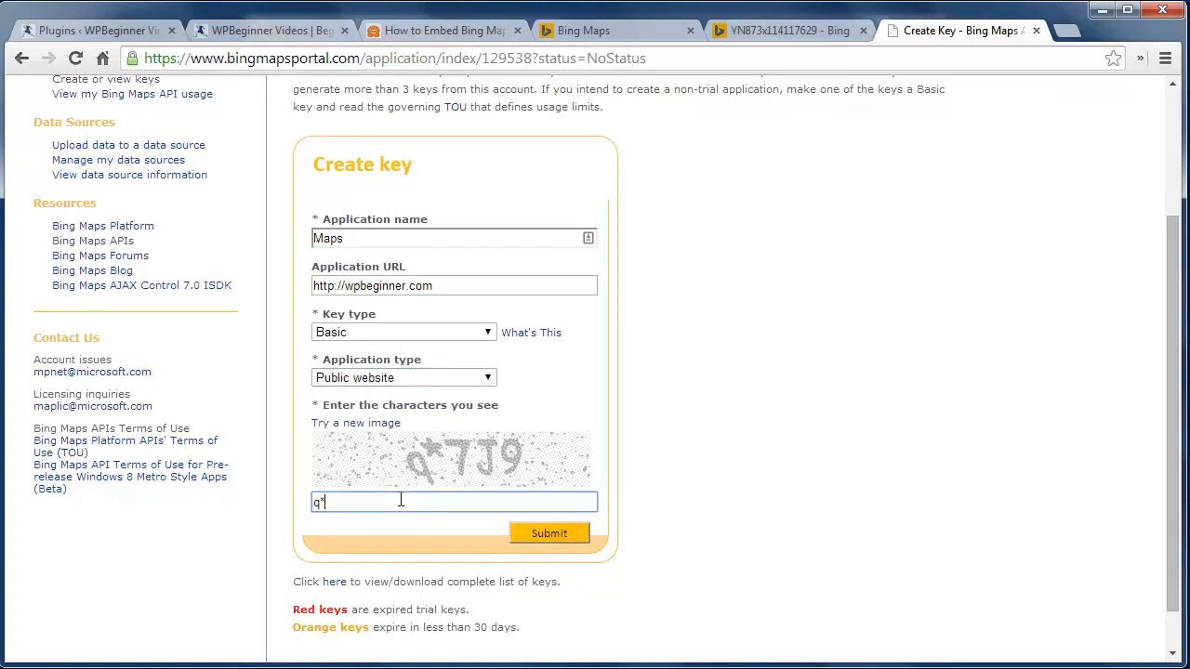
type("7")
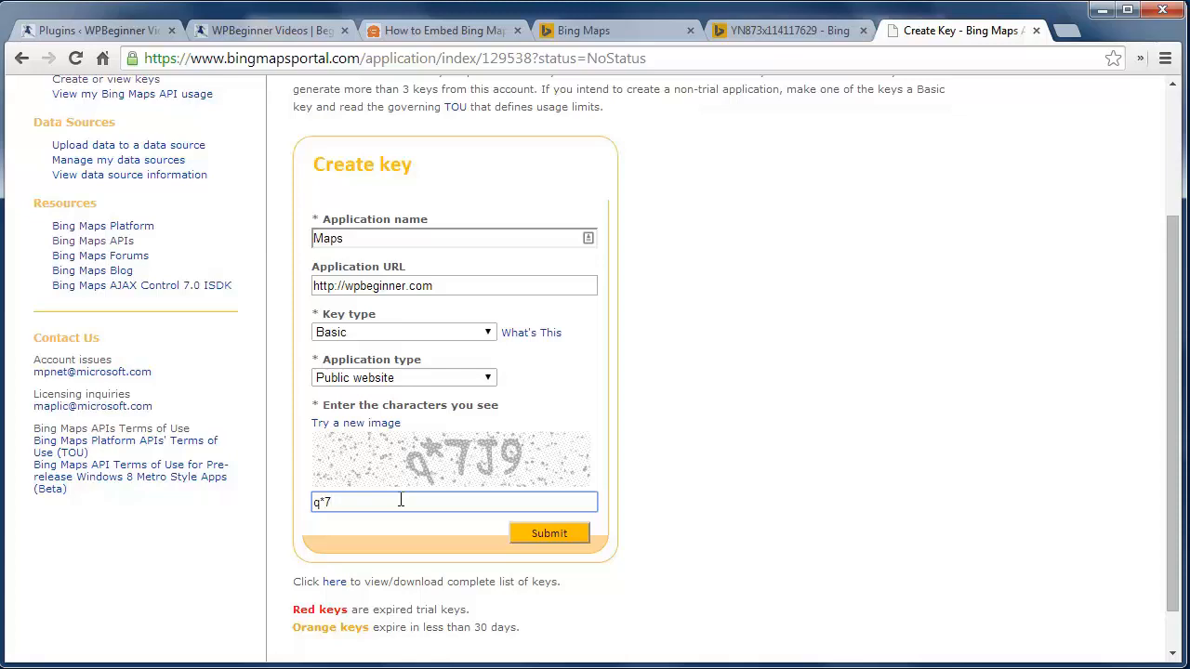
type("j9")
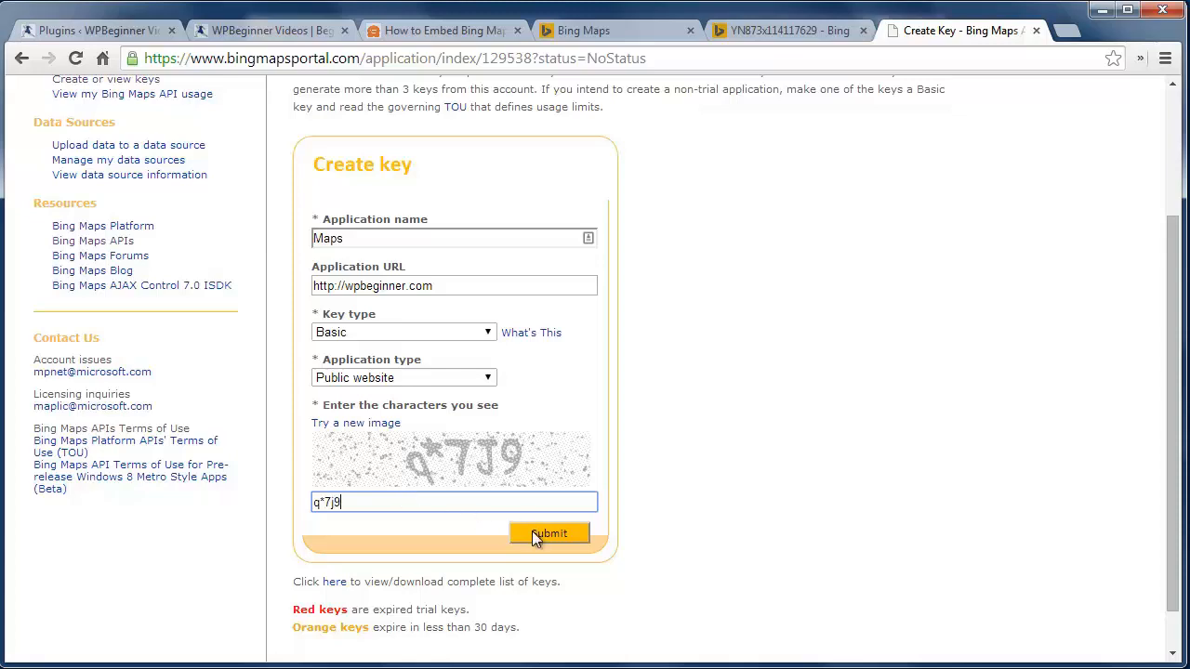
left_click(549, 533)
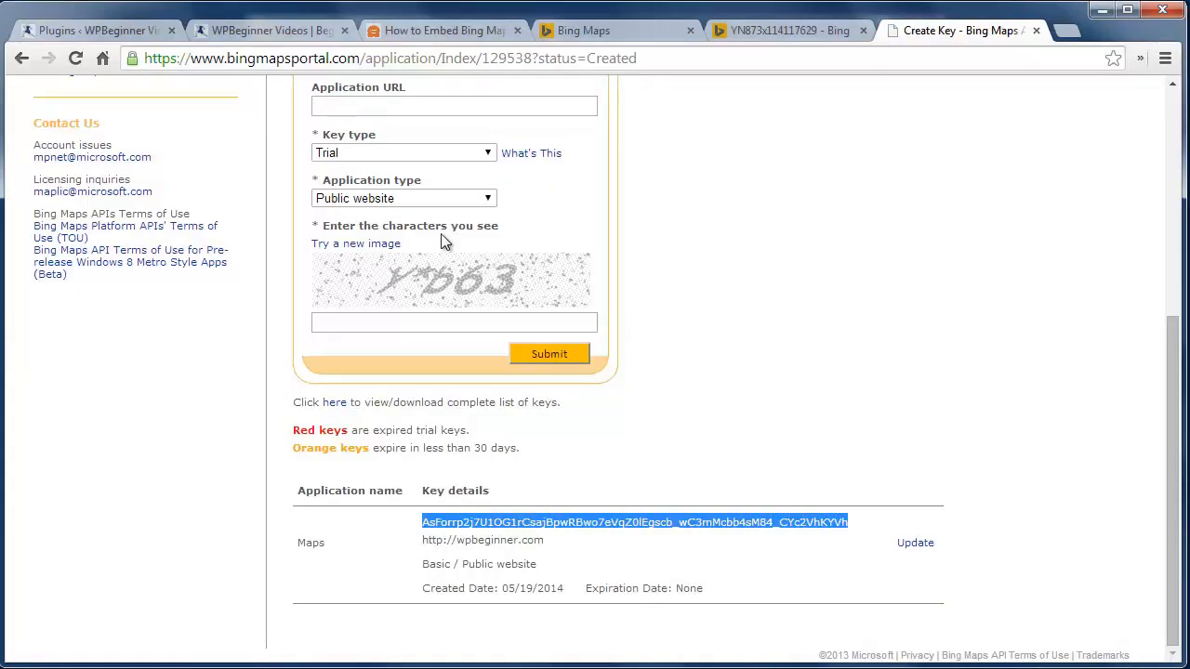
left_click(93, 30)
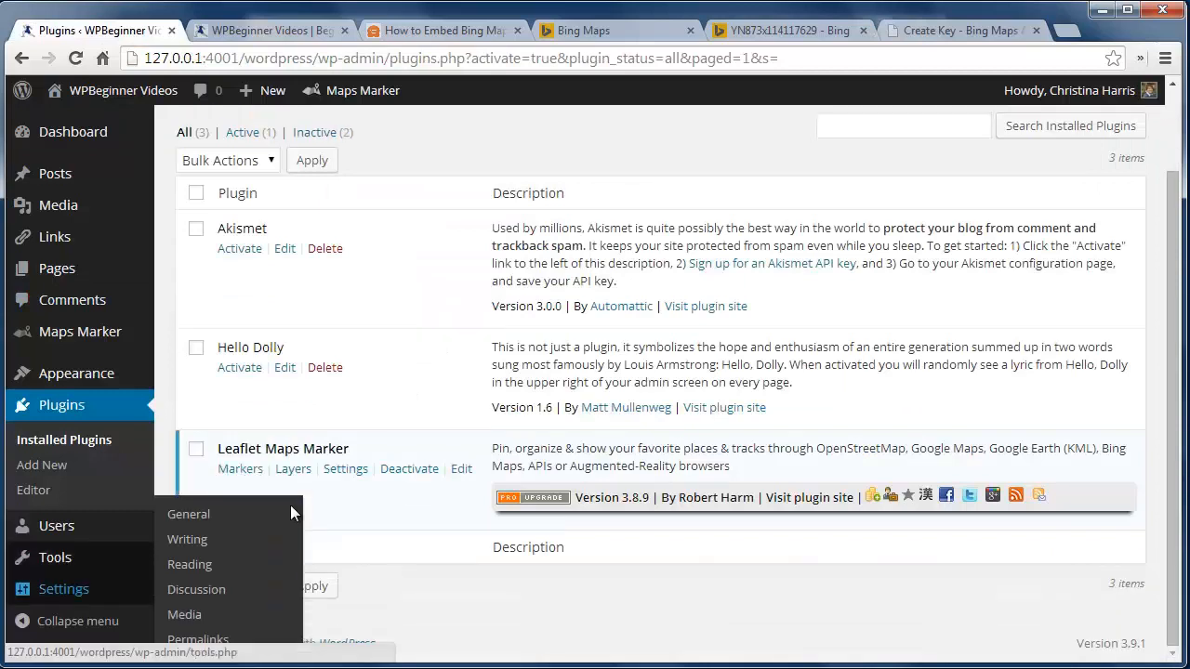
left_click(345, 467)
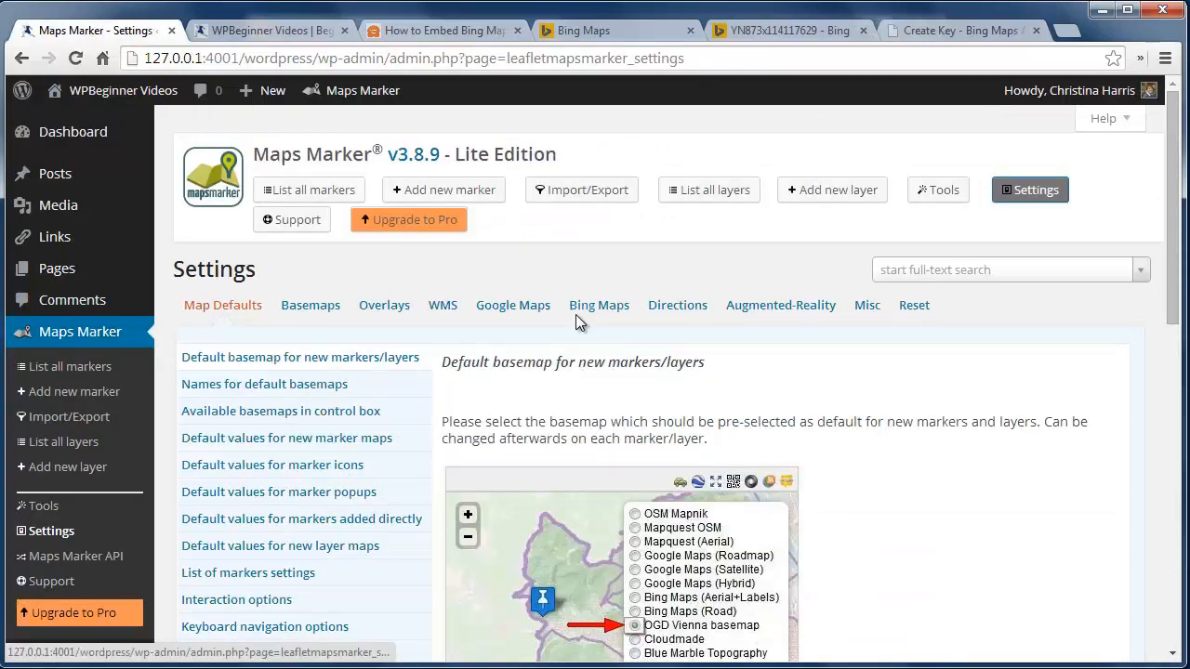
left_click(598, 305)
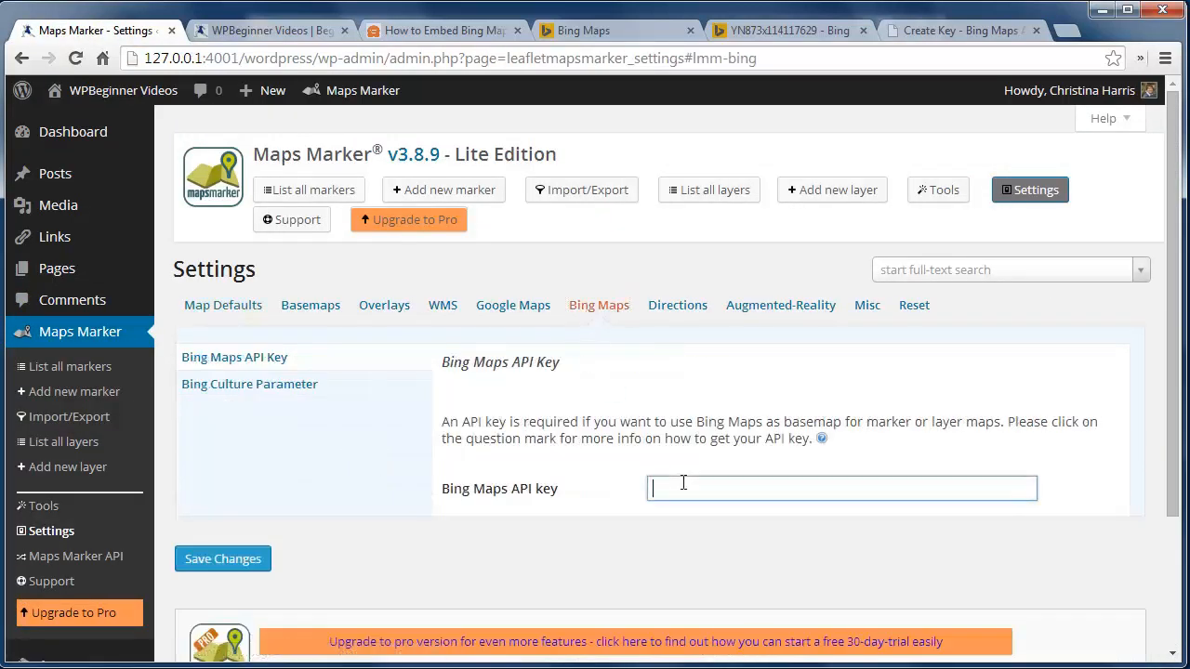
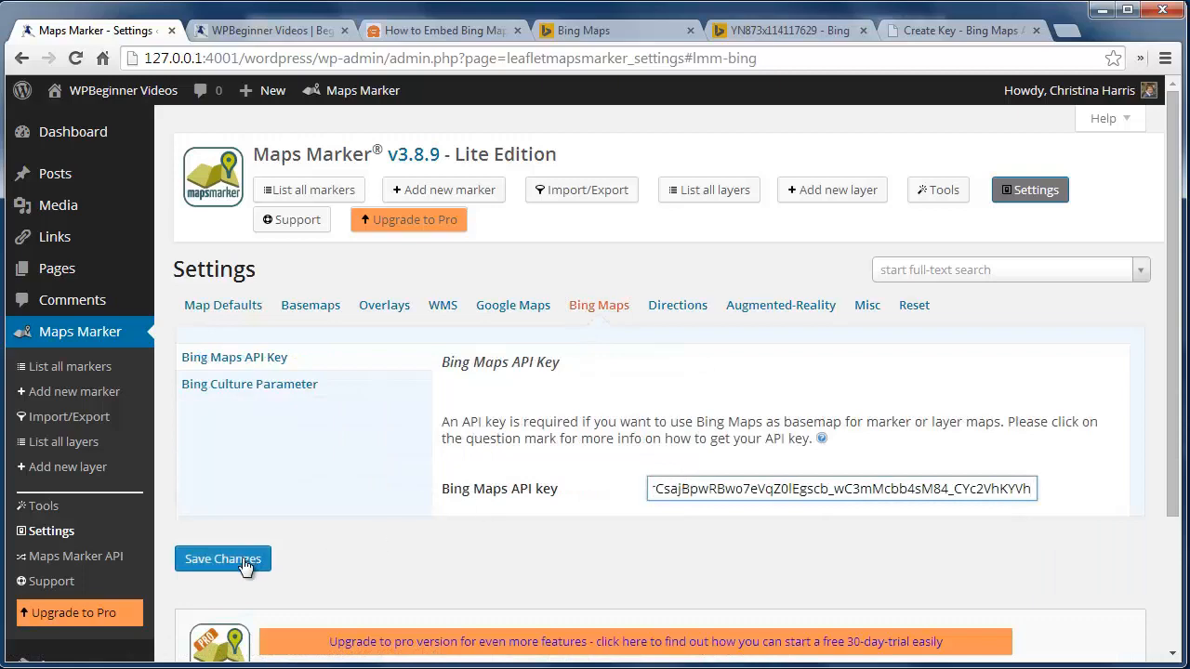
Save the API key, then set Bing Maps (Aerial) as default basemap and save again.
left_click(222, 559)
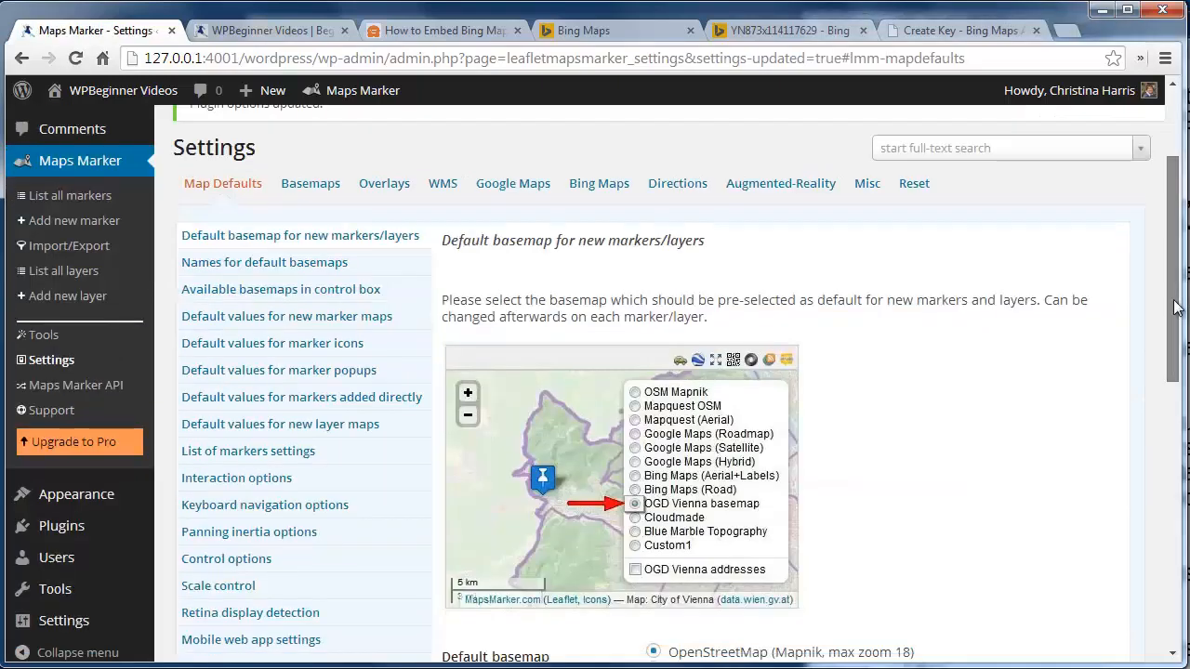
scroll("down", 3)
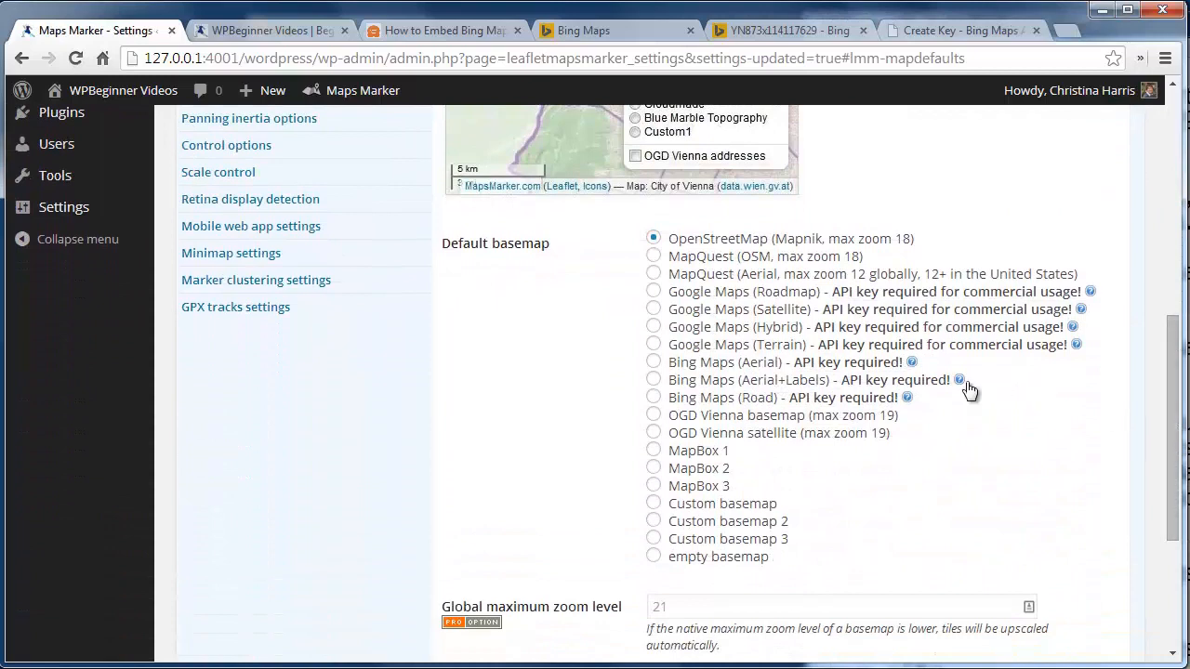
mouse_move(710, 363)
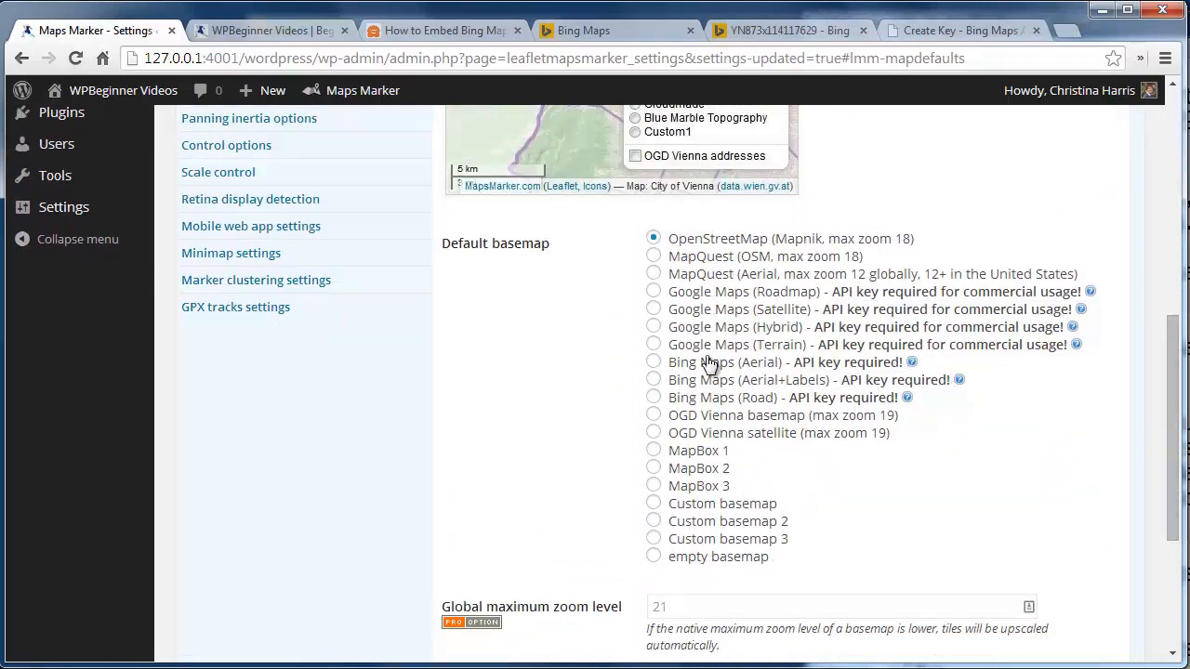
left_click(654, 362)
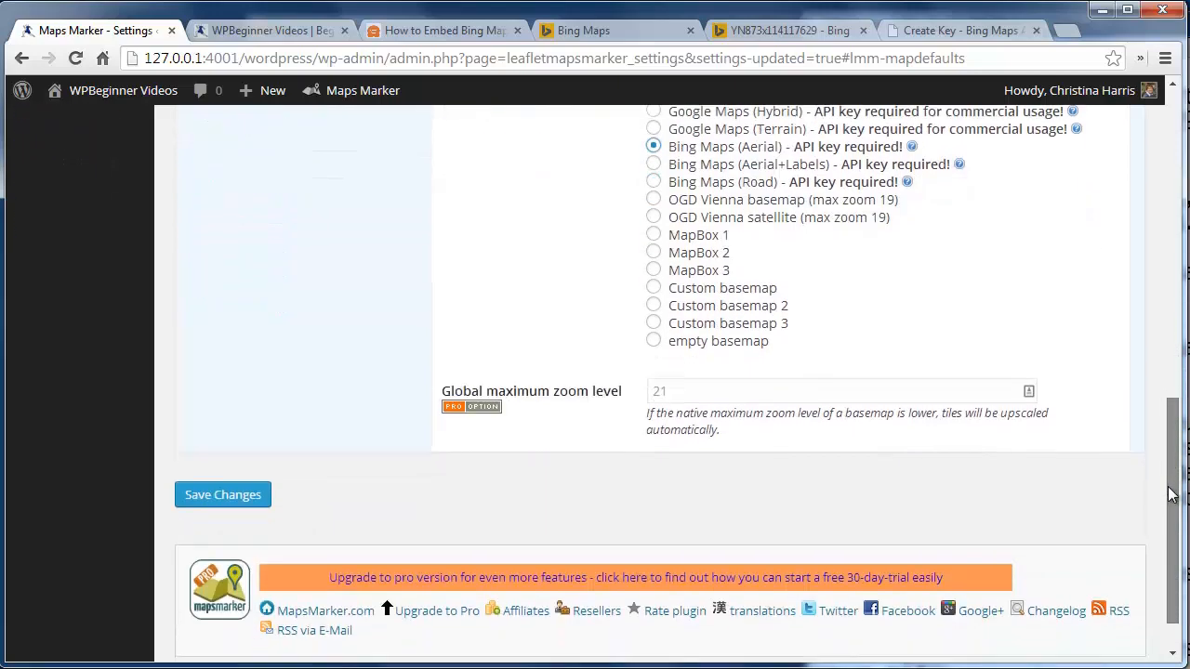
left_click(222, 494)
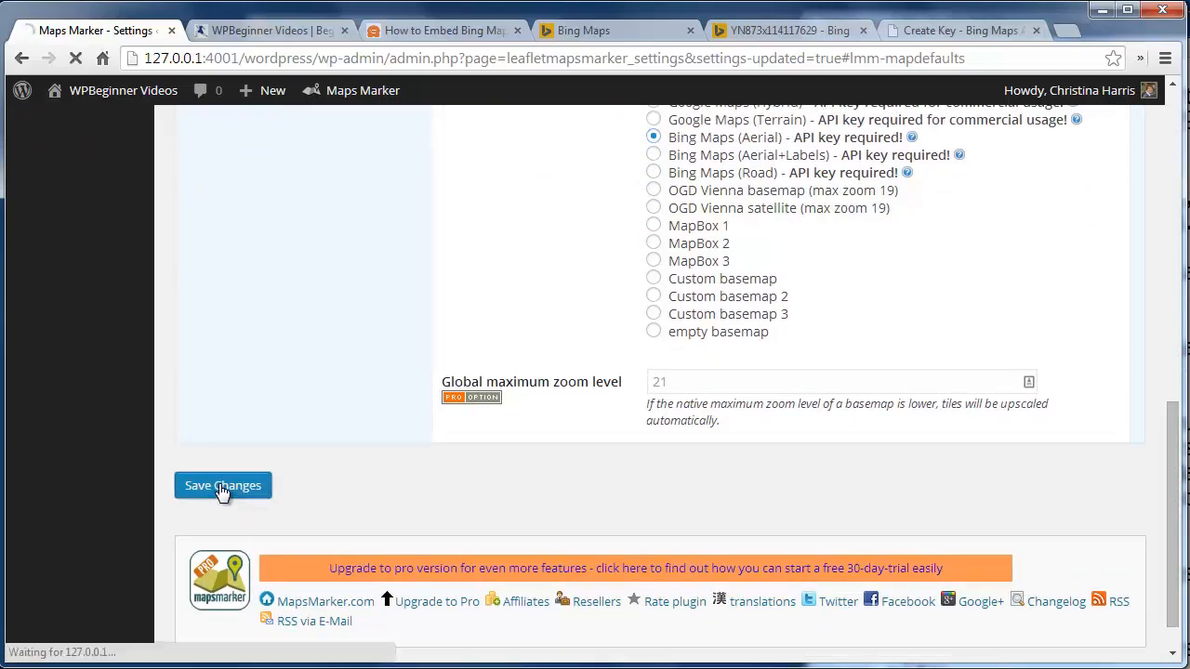
left_click(223, 485)
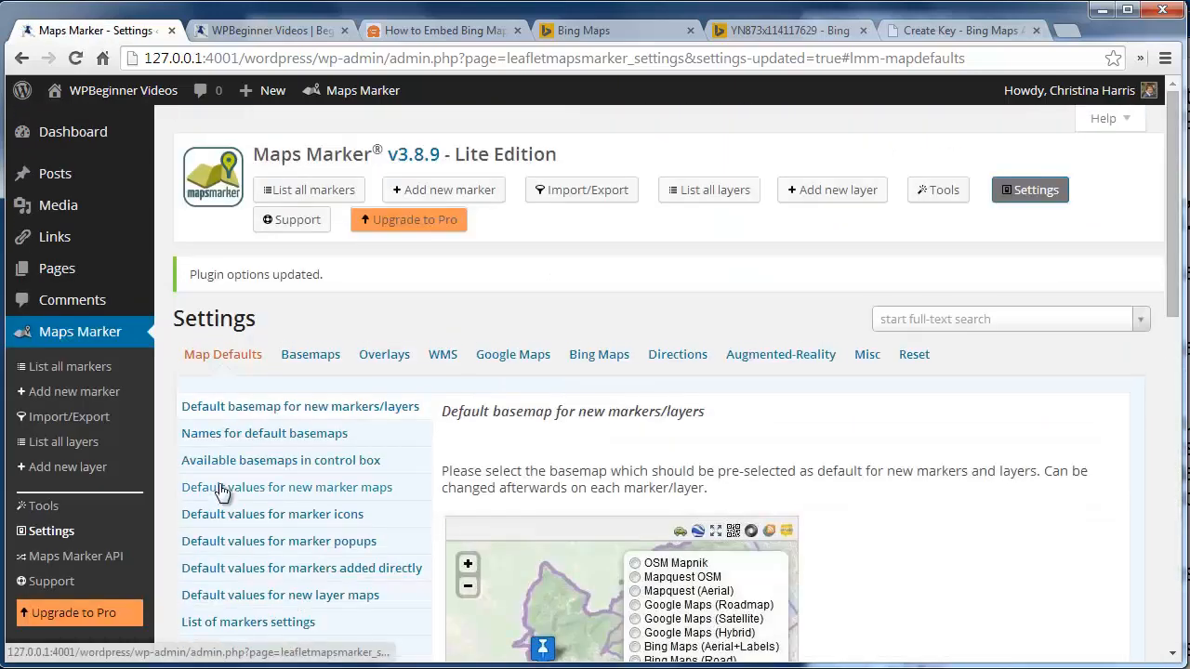
Publish a 'Disney' marker at Walt Disney World Resort and select its [mapsmarker marker="1"] shortcode.
left_click(444, 189)
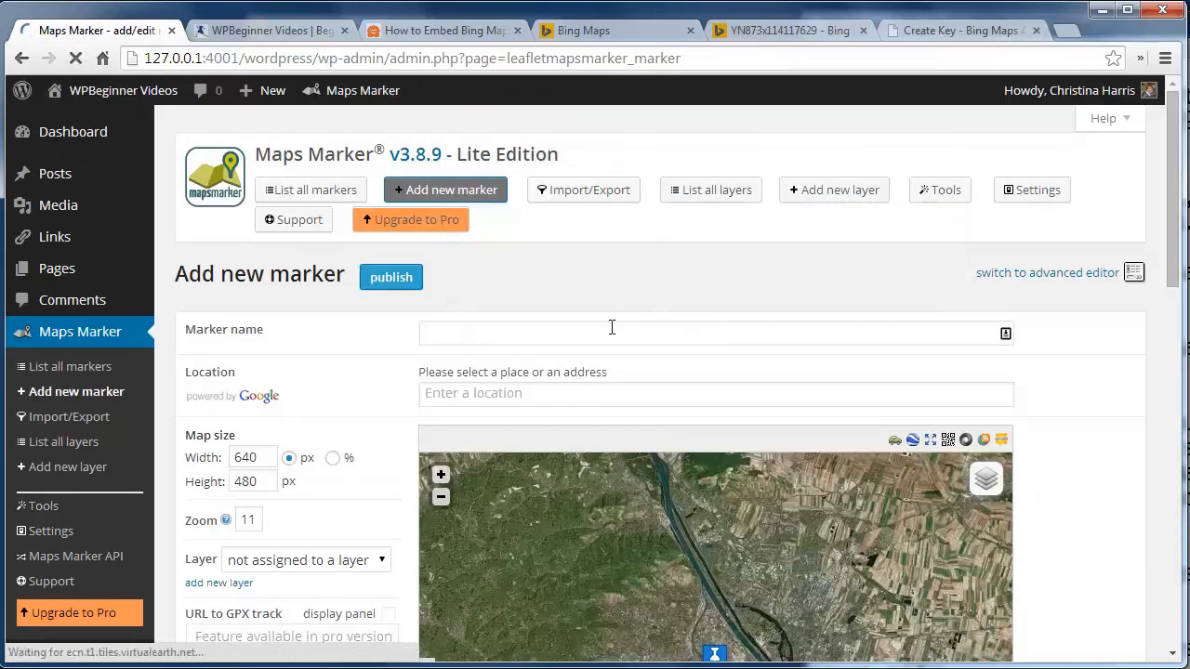
type("Disney")
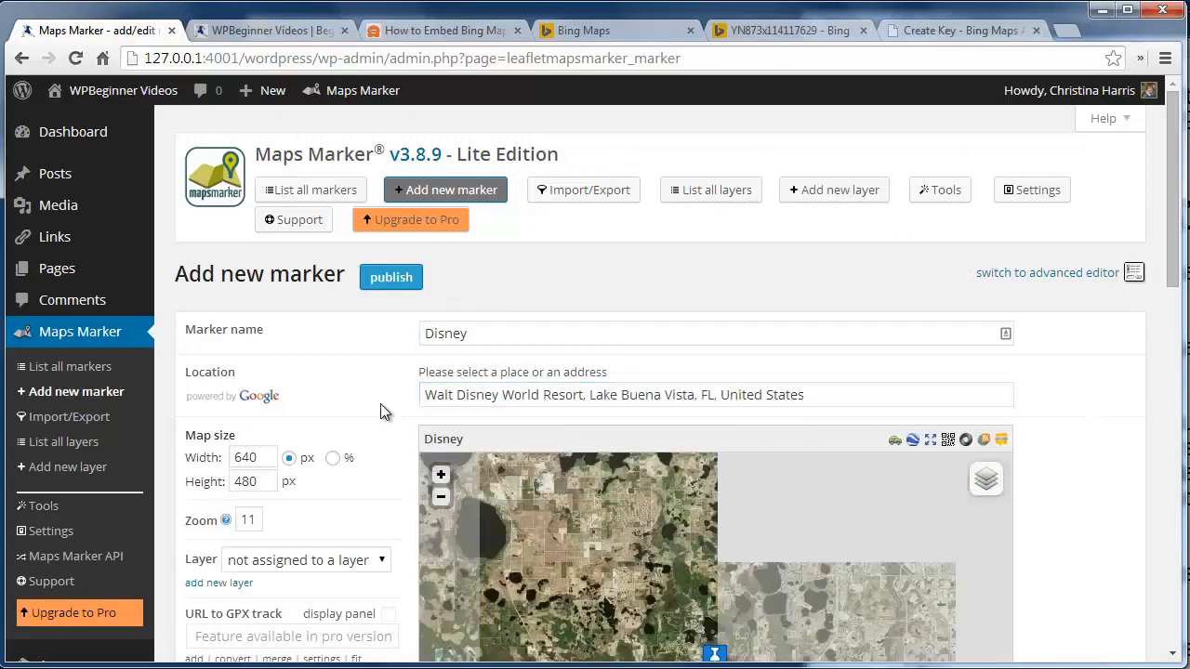
scroll("down", 3)
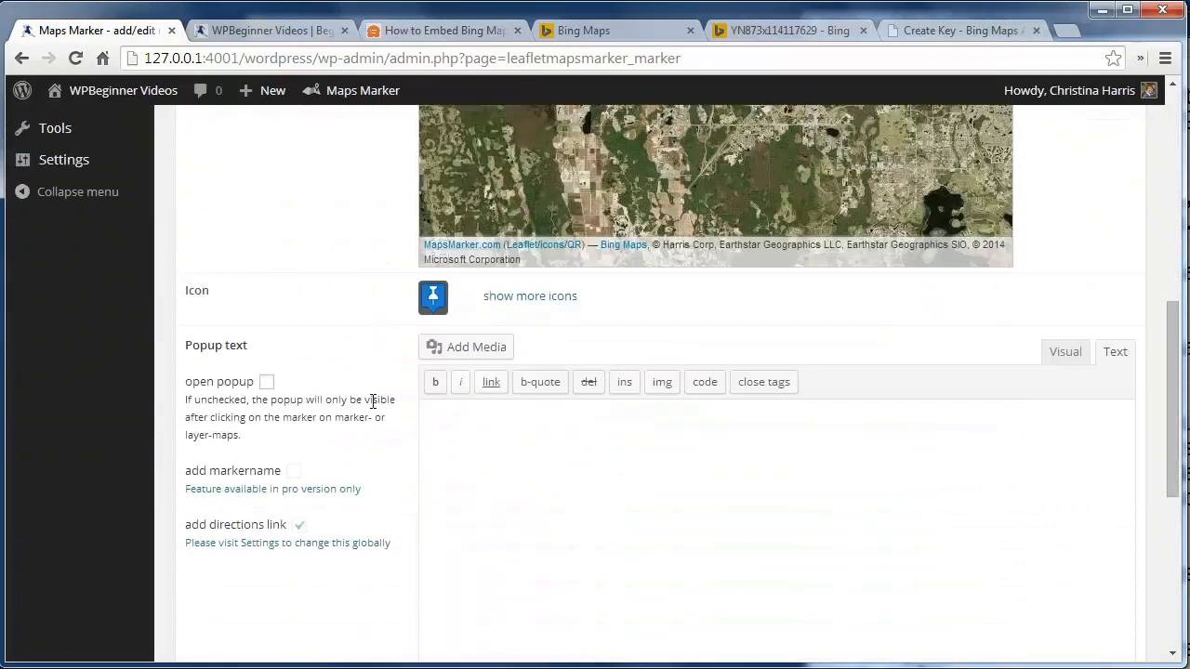
left_click(208, 517)
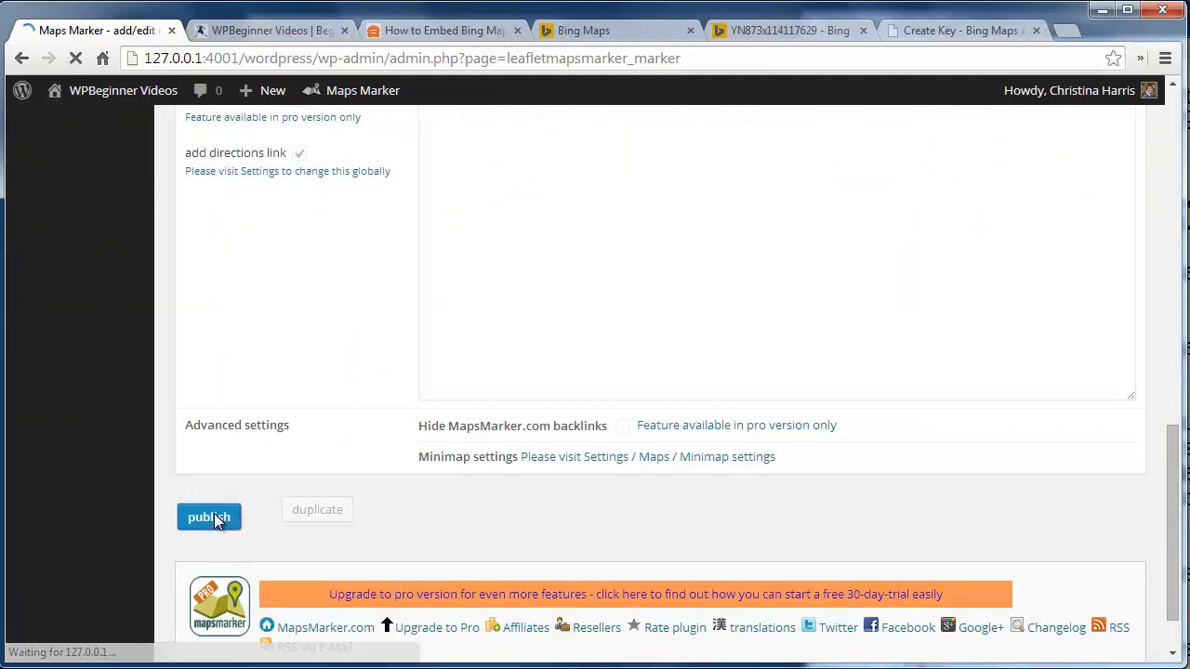
left_click(208, 517)
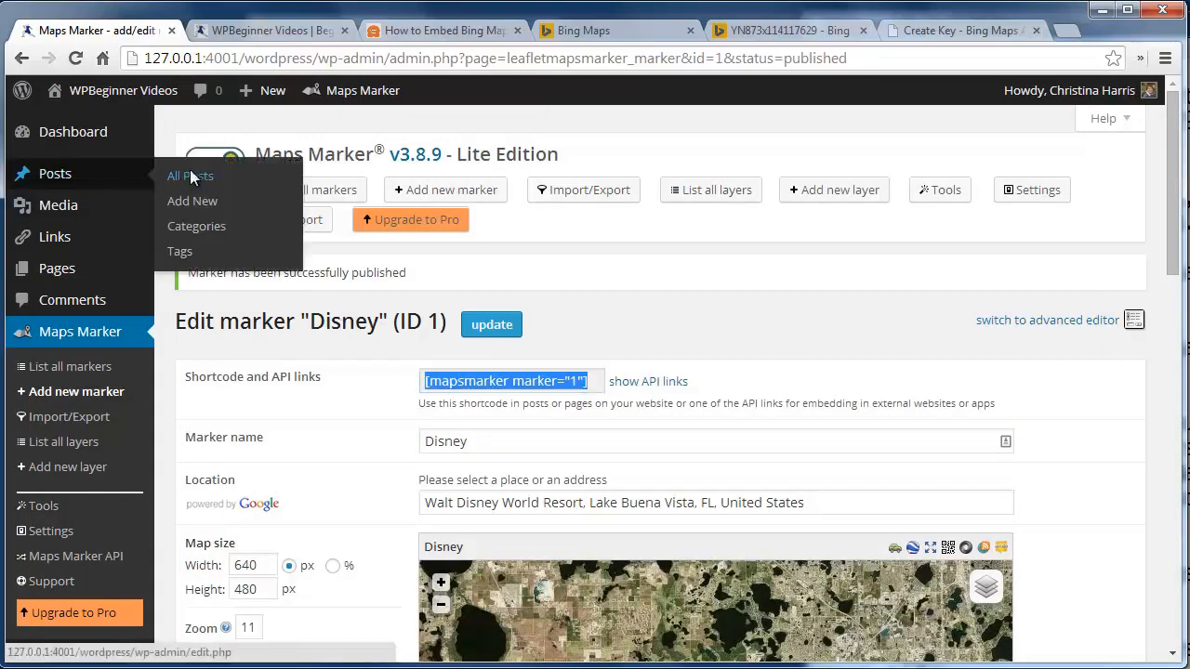
Add the marker shortcode to the Walt Disney World draft, publish it, and view the live post.
left_click(190, 175)
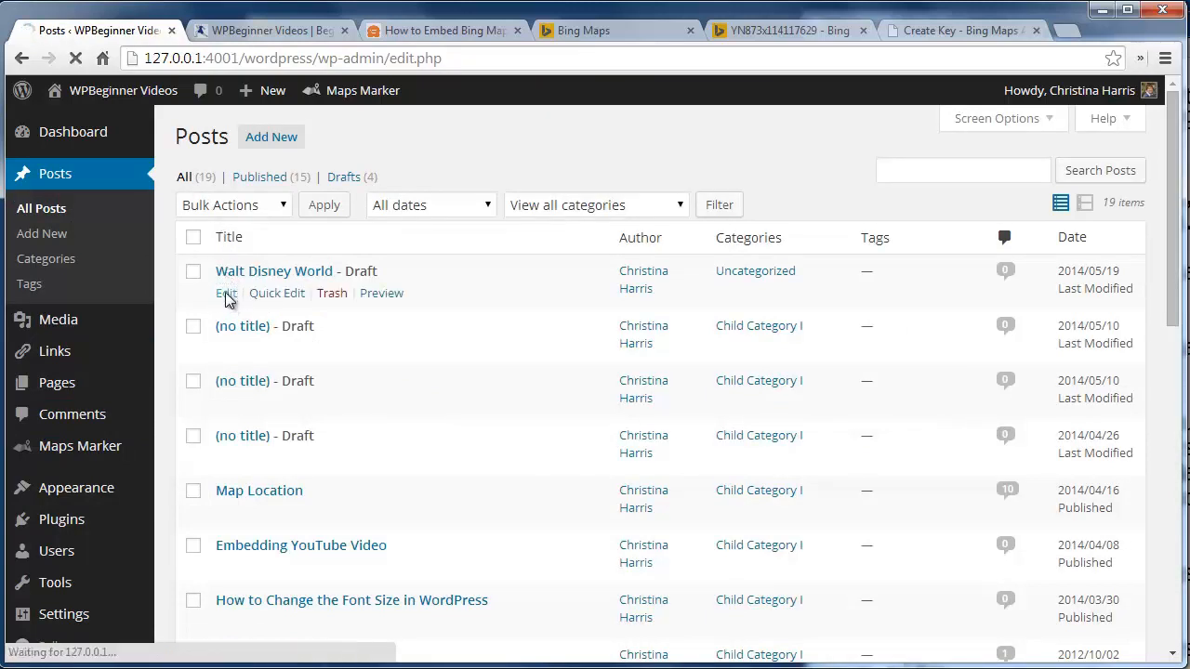
left_click(226, 293)
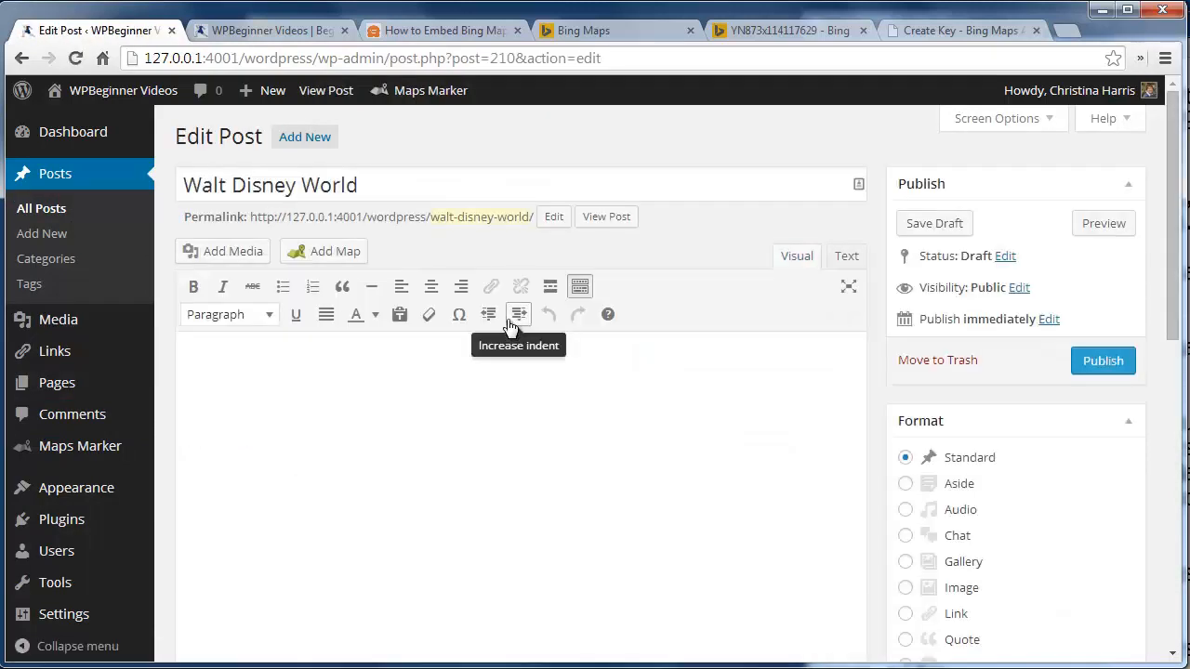
left_click(333, 251)
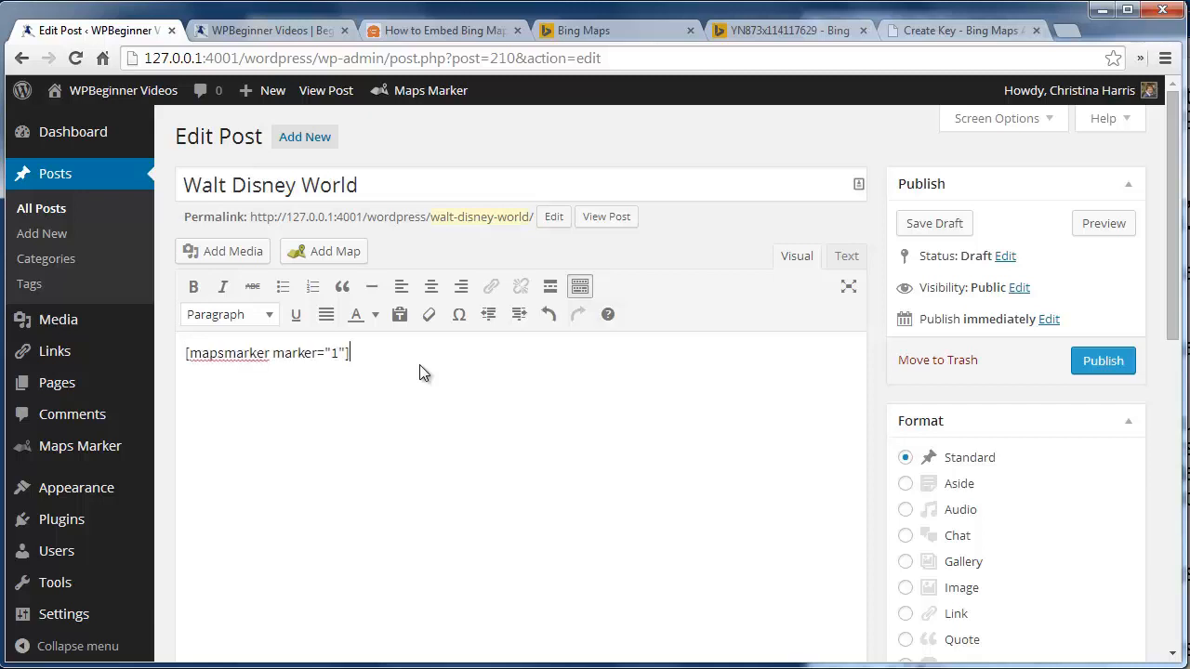
left_click(1103, 361)
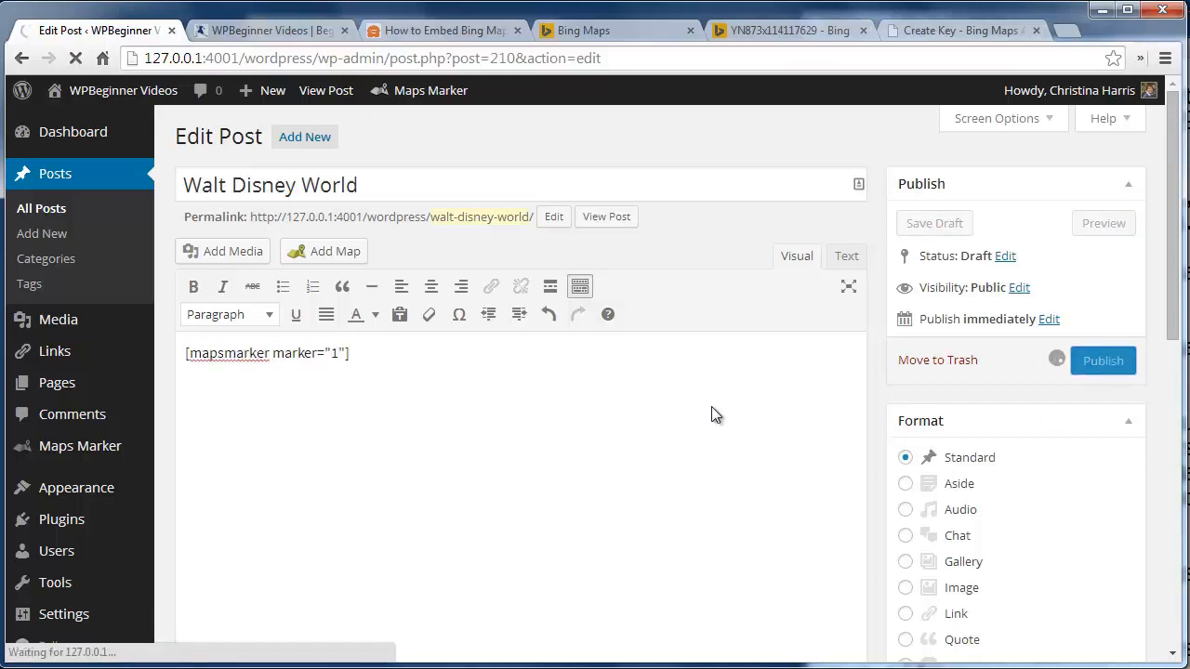
left_click(1103, 361)
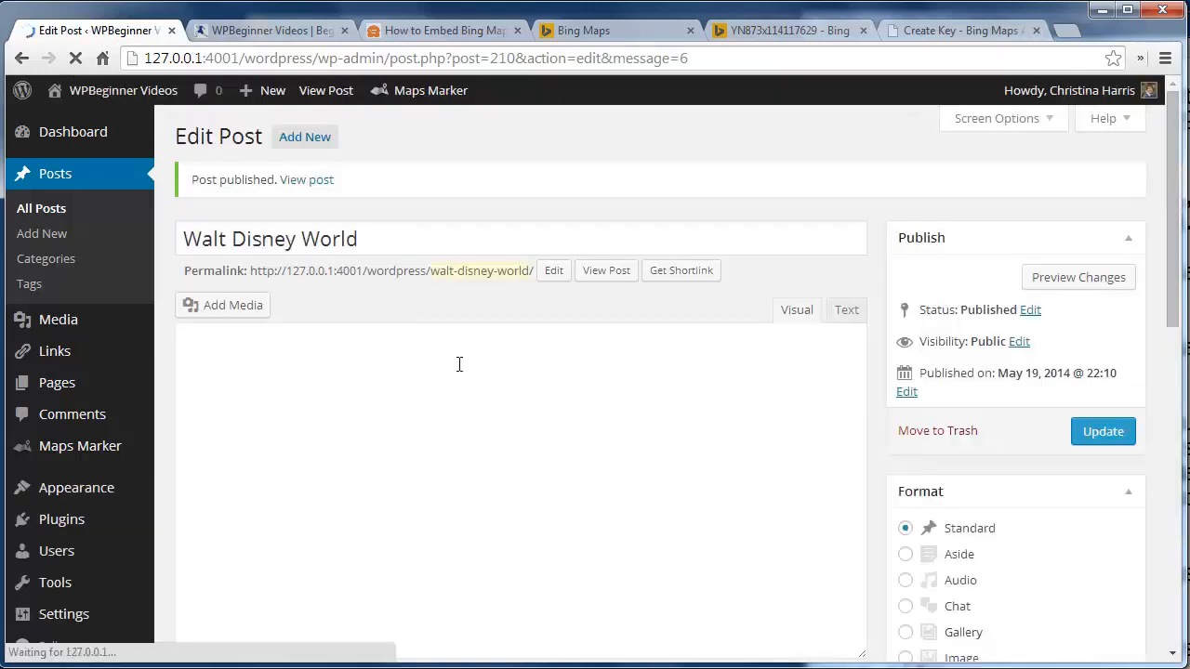
left_click(270, 29)
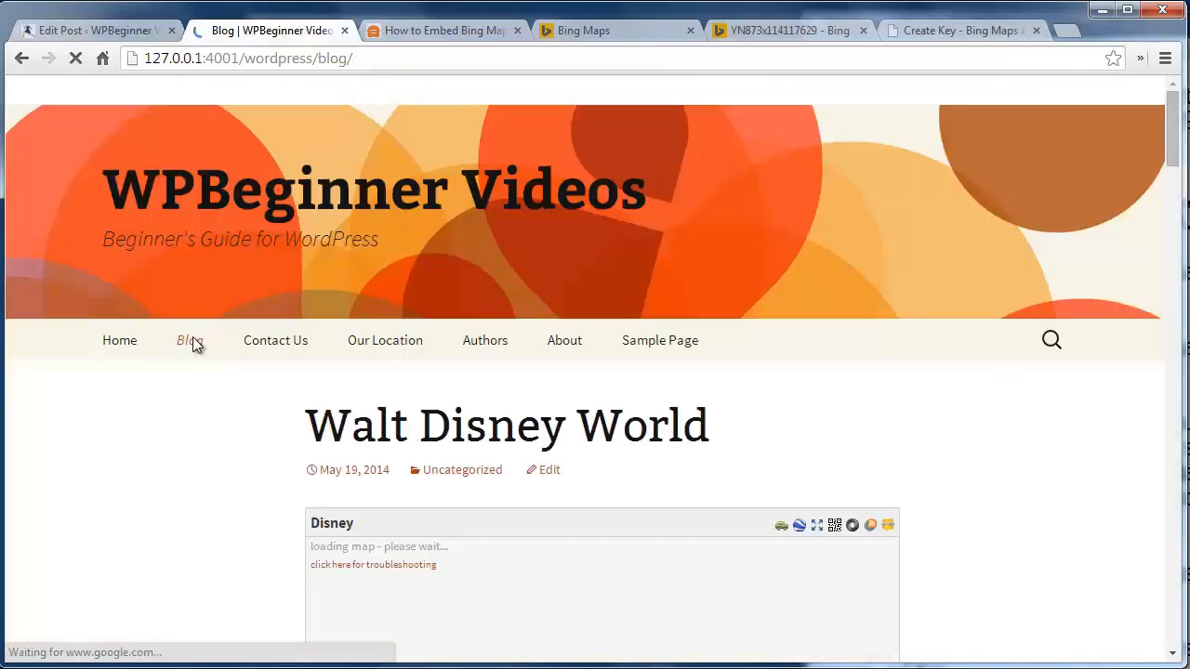